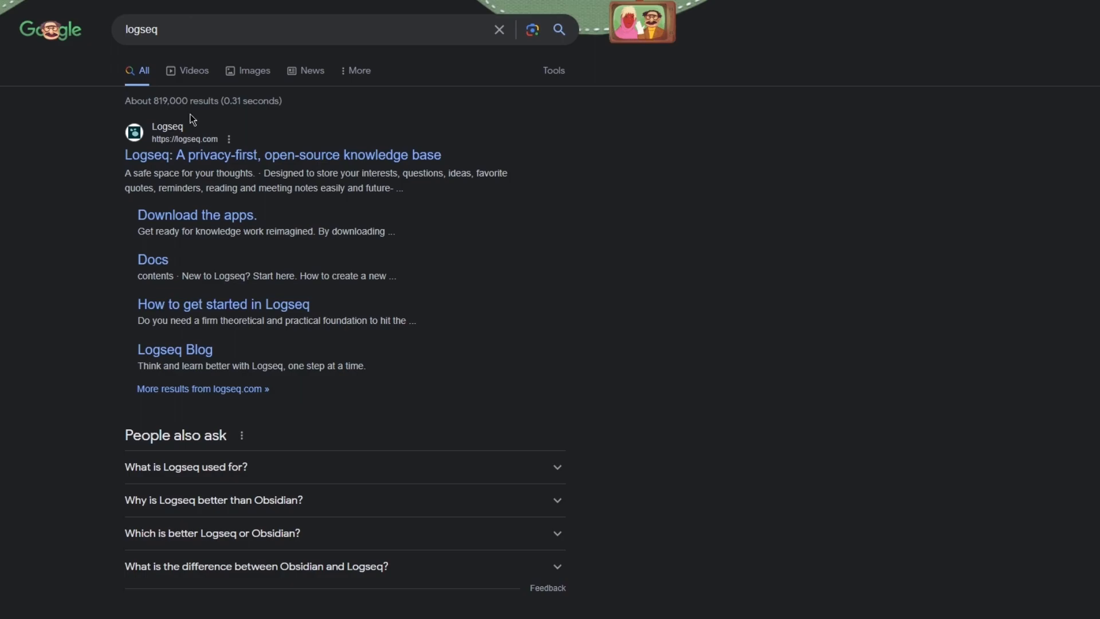
Search Google for 'obsidian' and open the obsidian.md homepage.
type("obsidian")
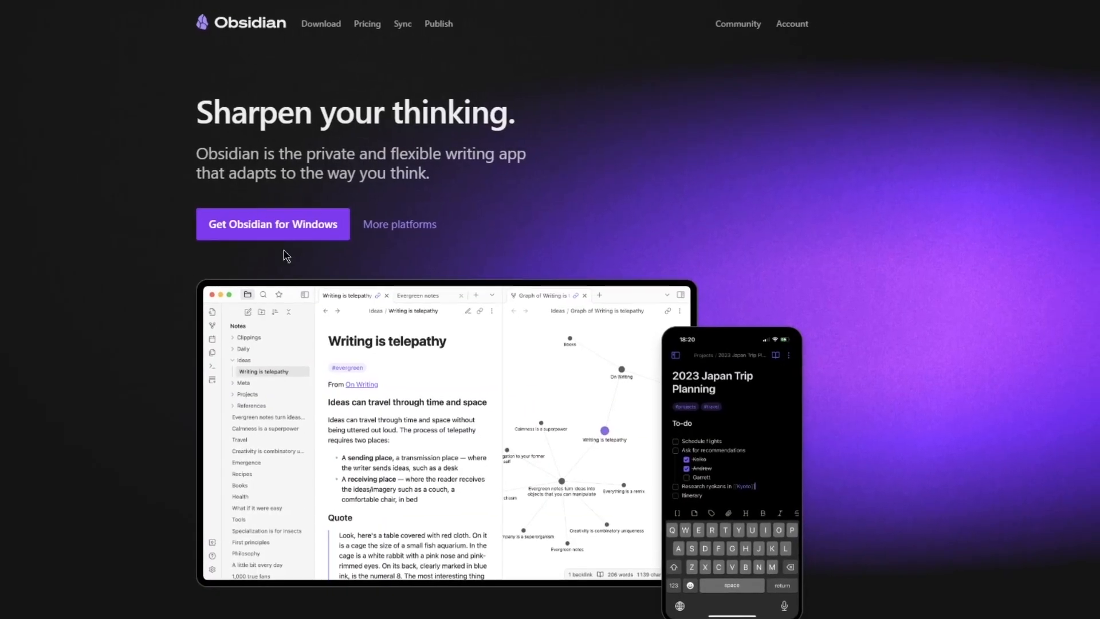
Scroll past the app preview to 'Your thoughts are yours' on private, free notes.
scroll("down", 3)
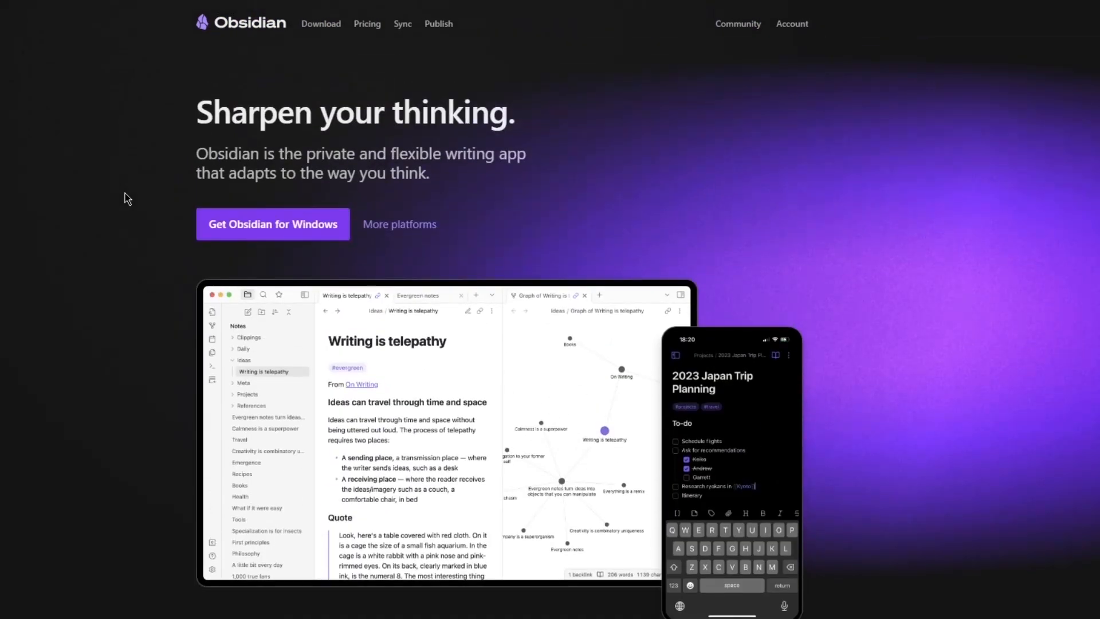
mouse_move(177, 70)
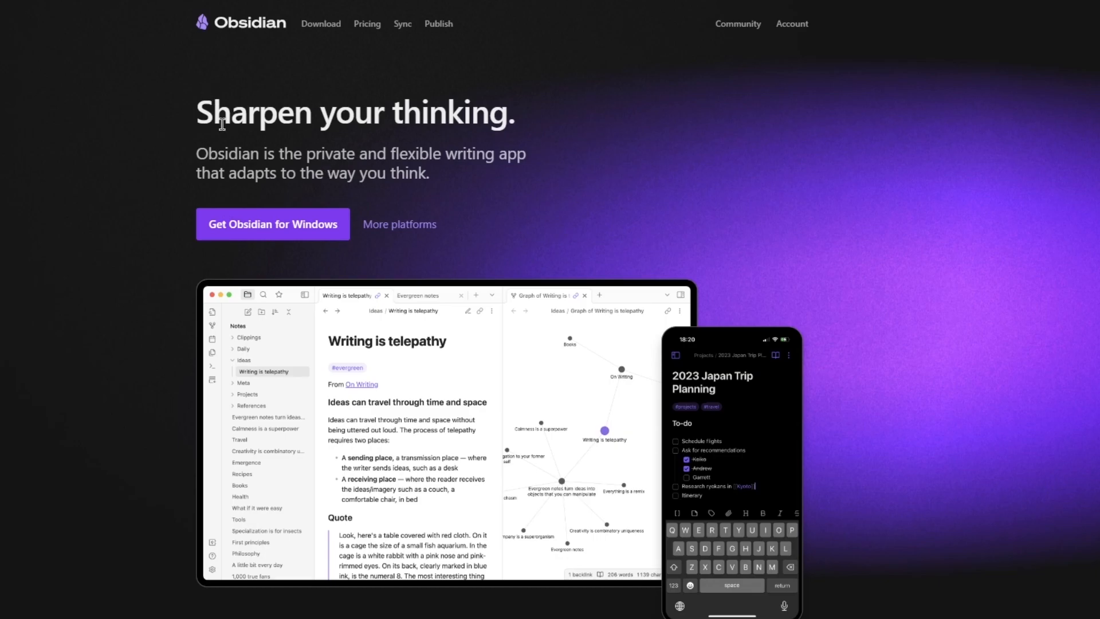
mouse_move(371, 155)
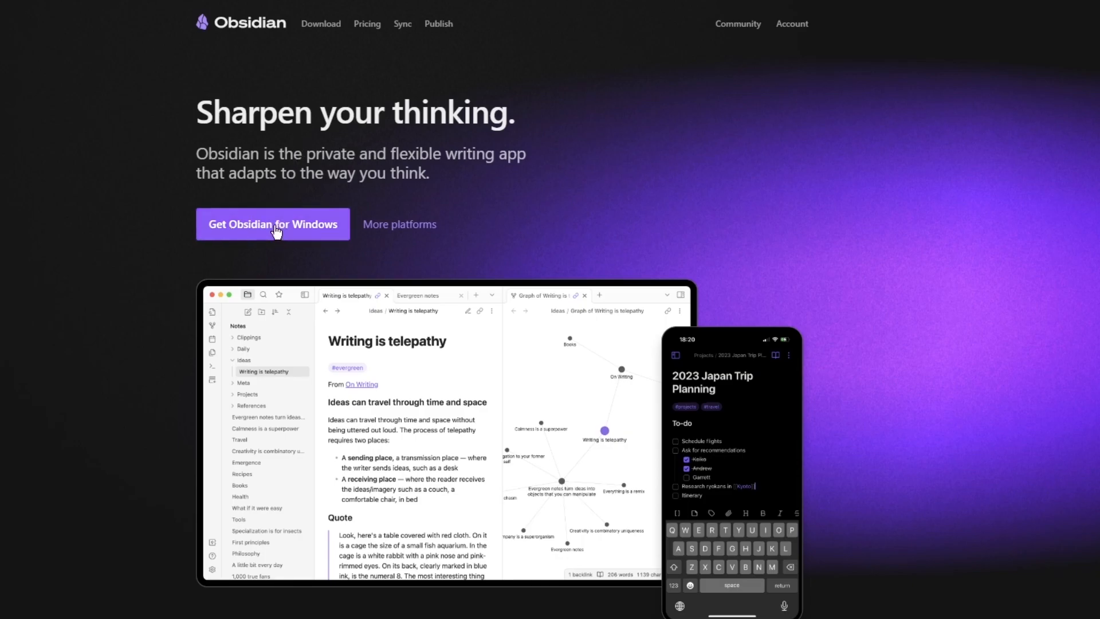
mouse_move(317, 232)
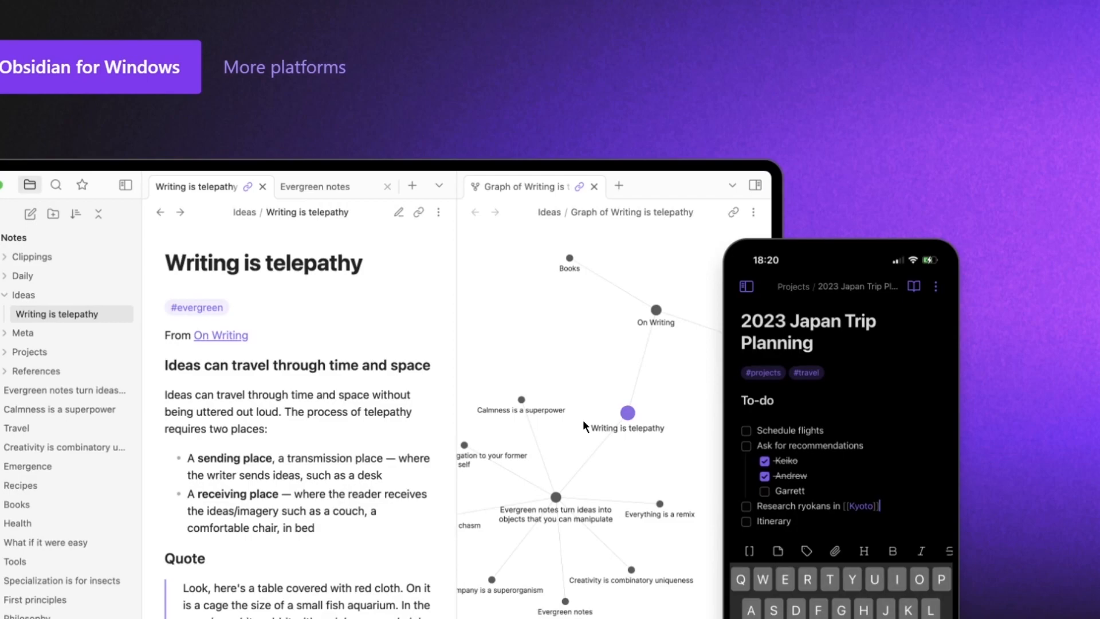
scroll("down", 3)
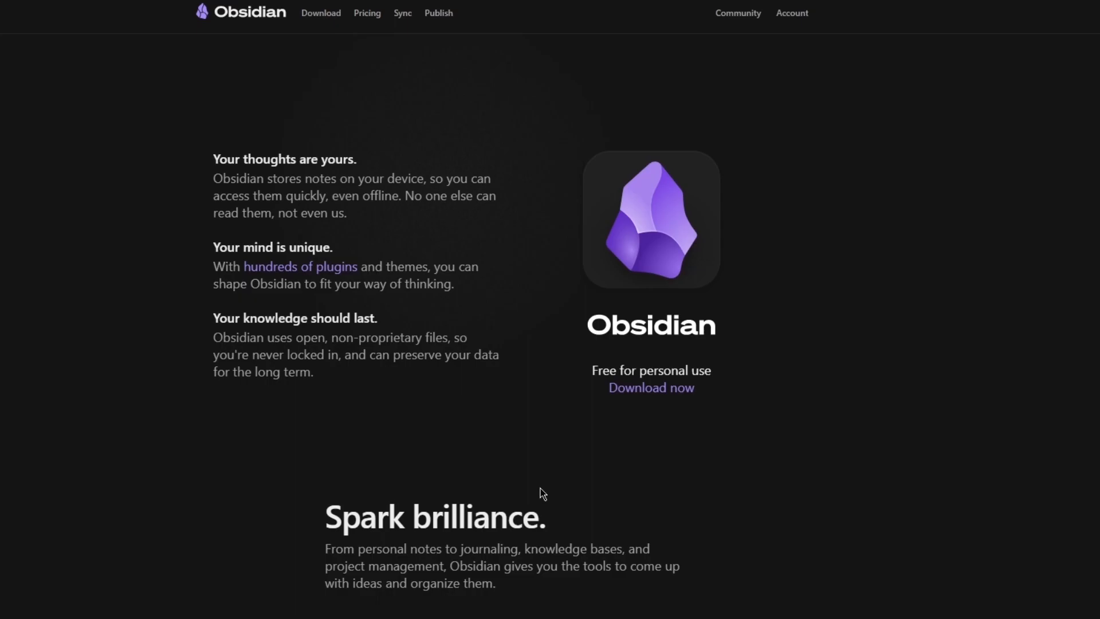
mouse_move(240, 323)
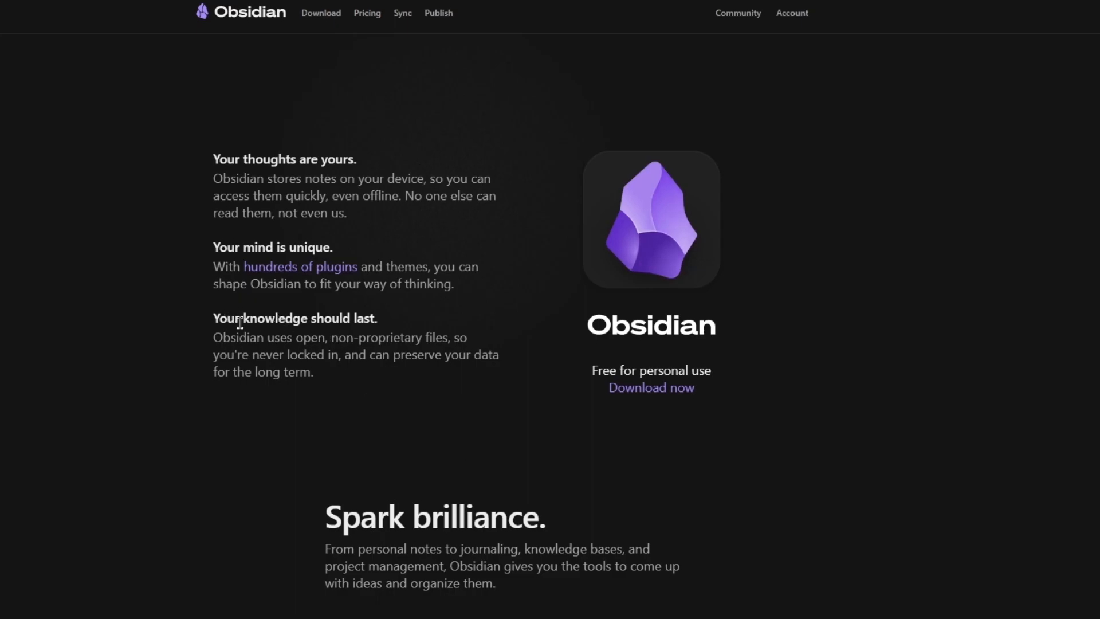
Browse the Links, Graph, Canvas, Plugins, Sync and Publish sections, then return to the top.
scroll("down", 3)
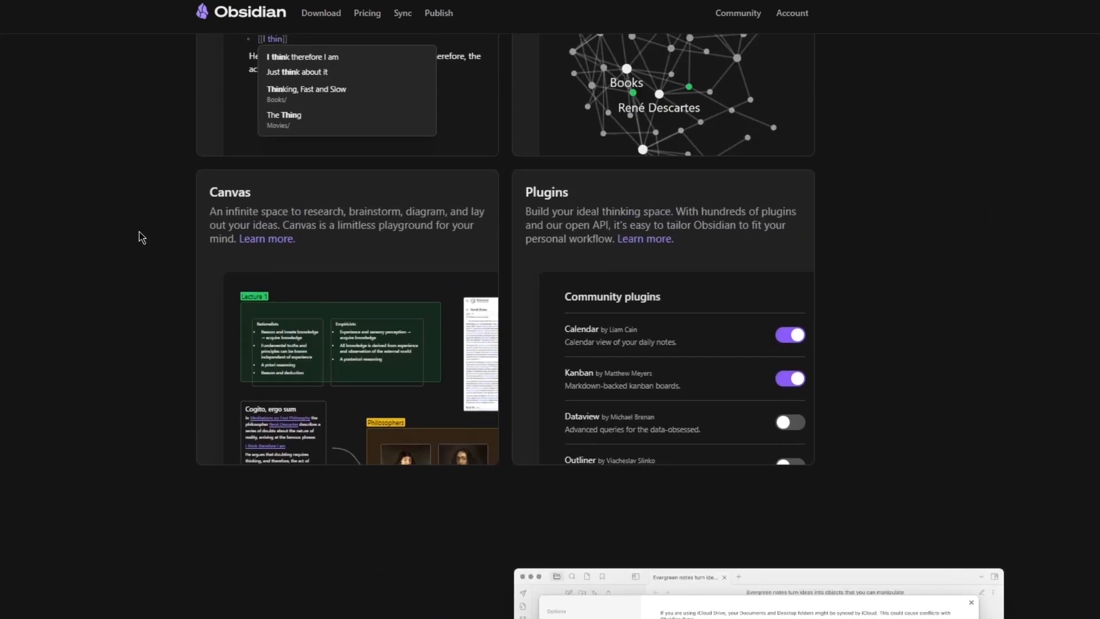
scroll("up", 3)
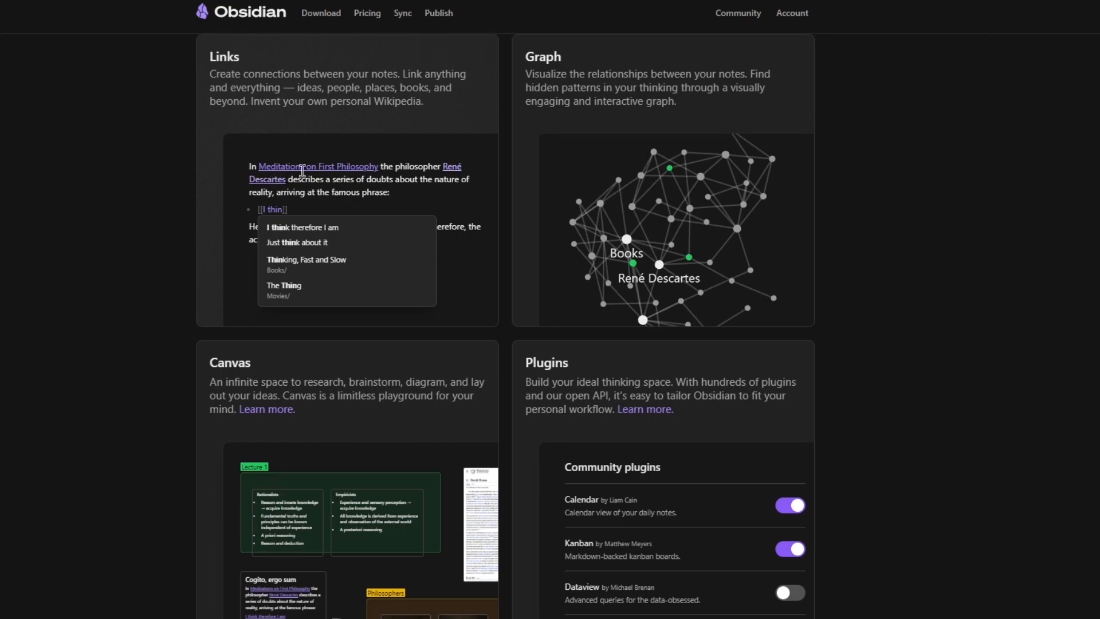
mouse_move(694, 293)
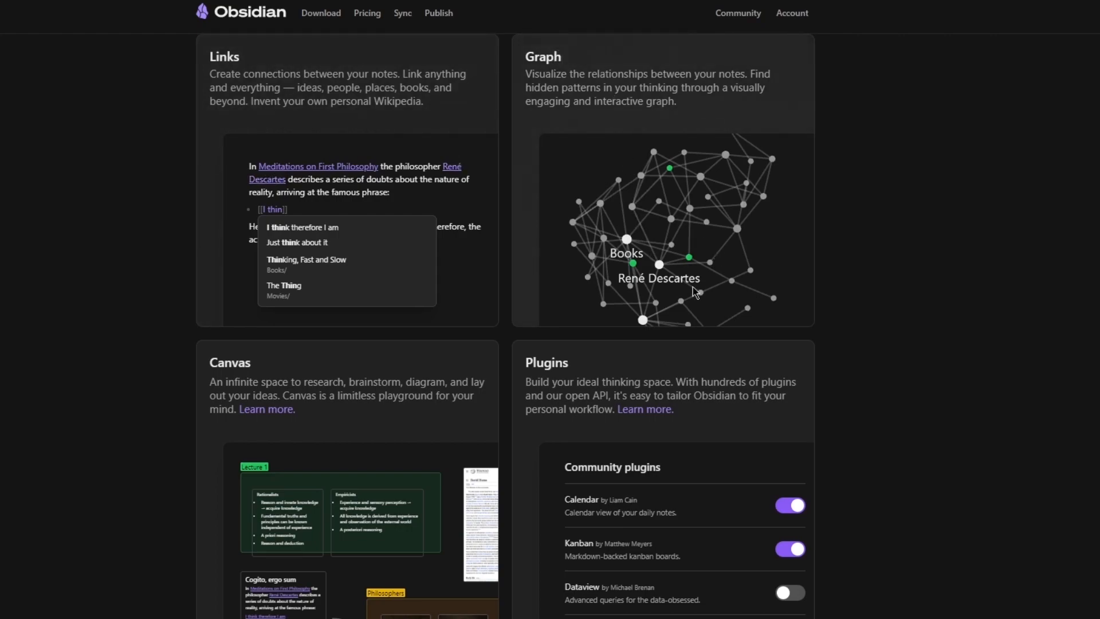
mouse_move(659, 204)
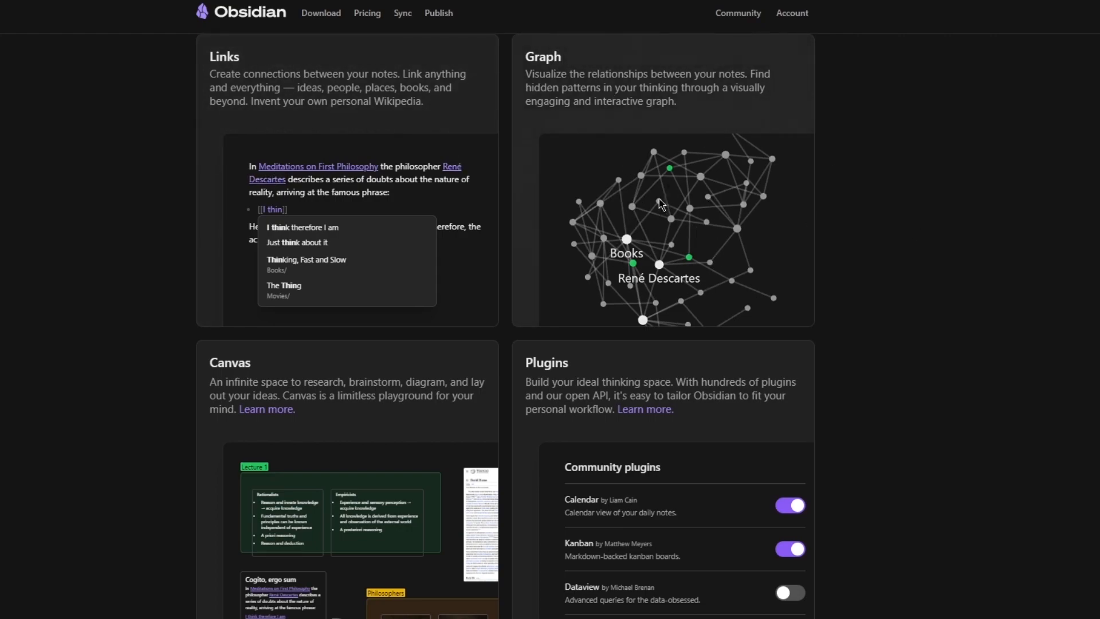
mouse_move(449, 295)
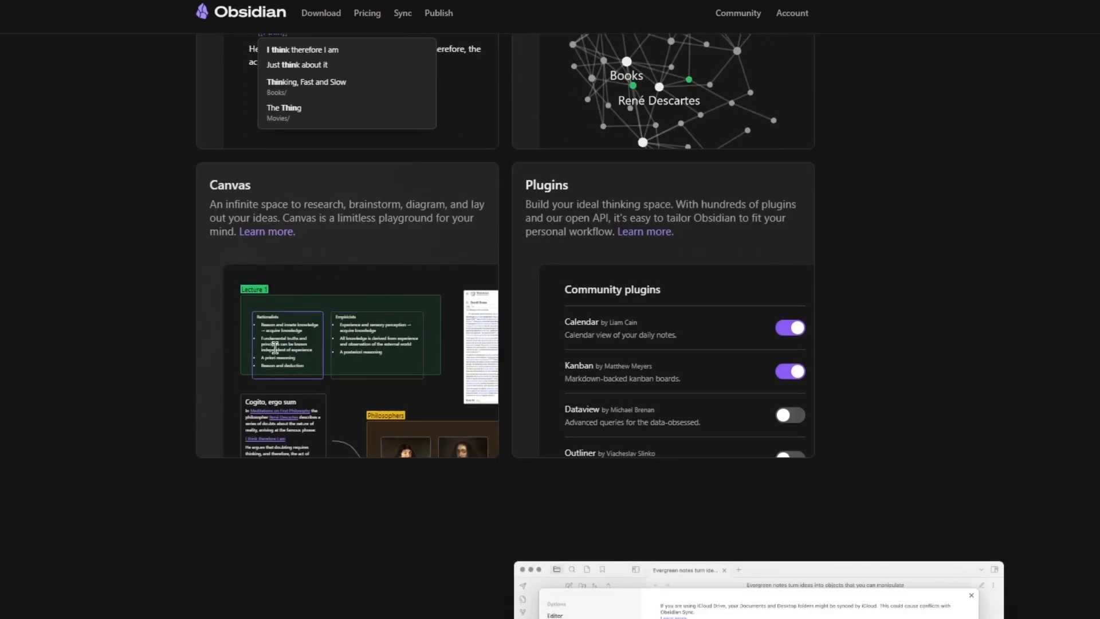
mouse_move(330, 293)
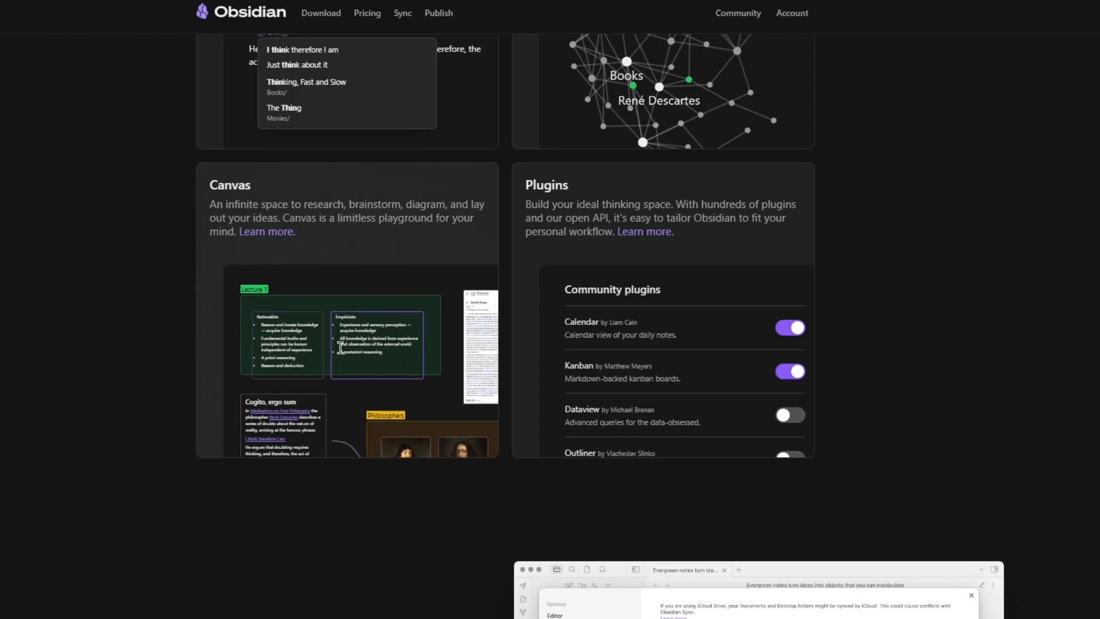
mouse_move(374, 359)
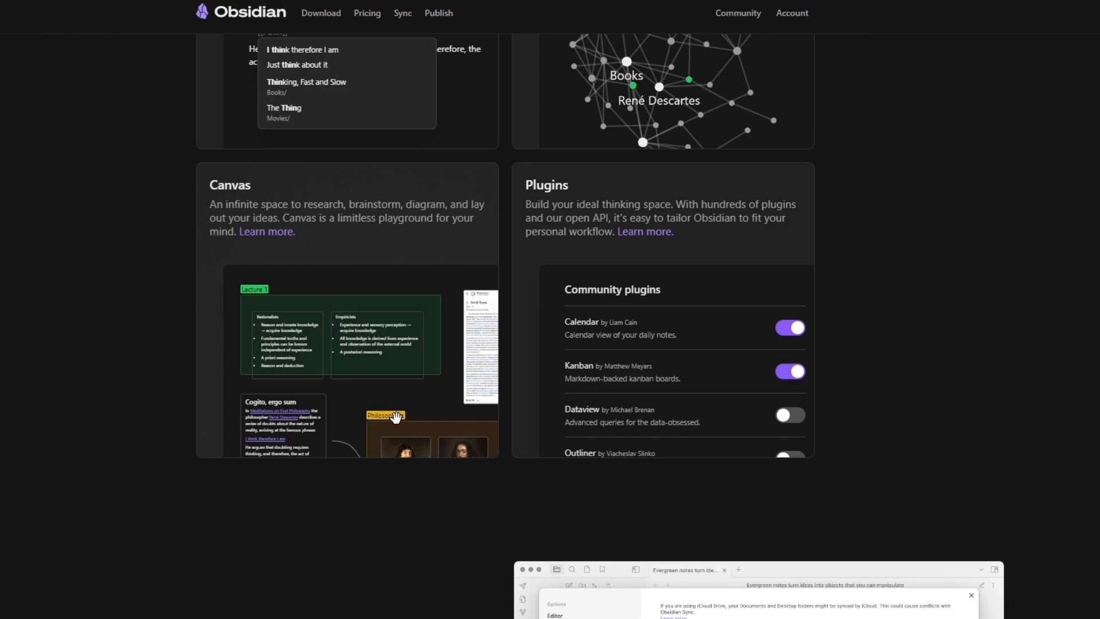
mouse_move(698, 294)
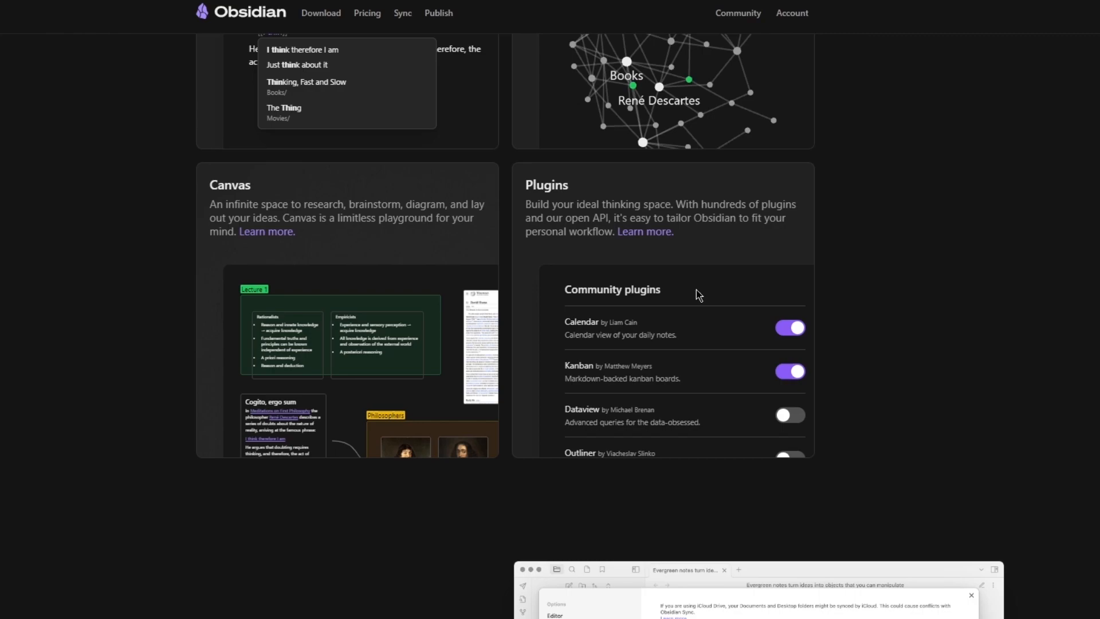
mouse_move(629, 205)
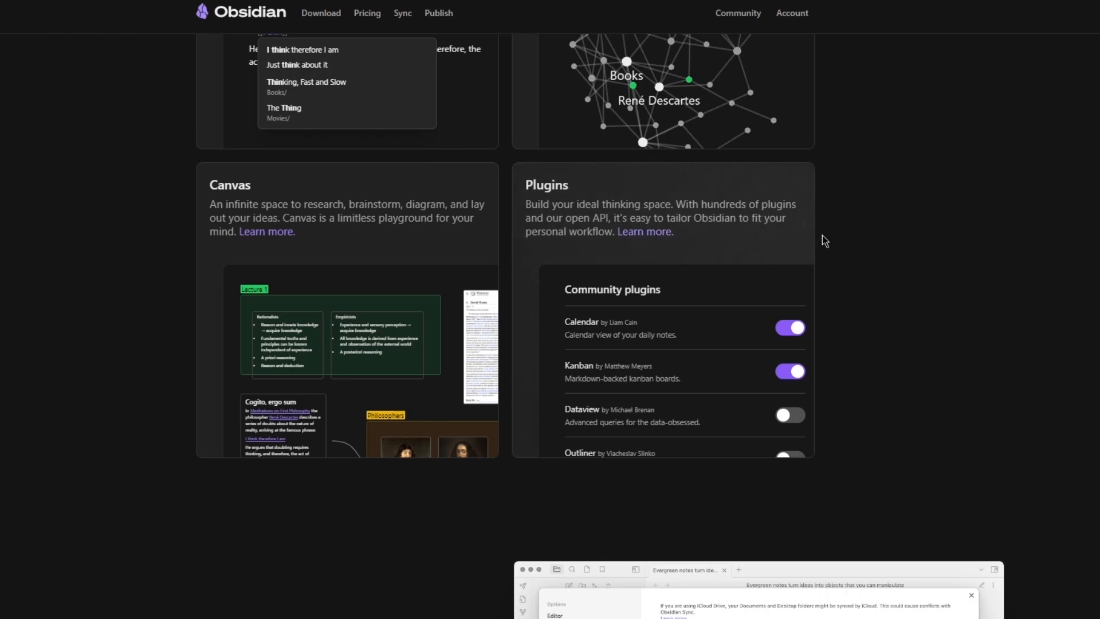
mouse_move(851, 319)
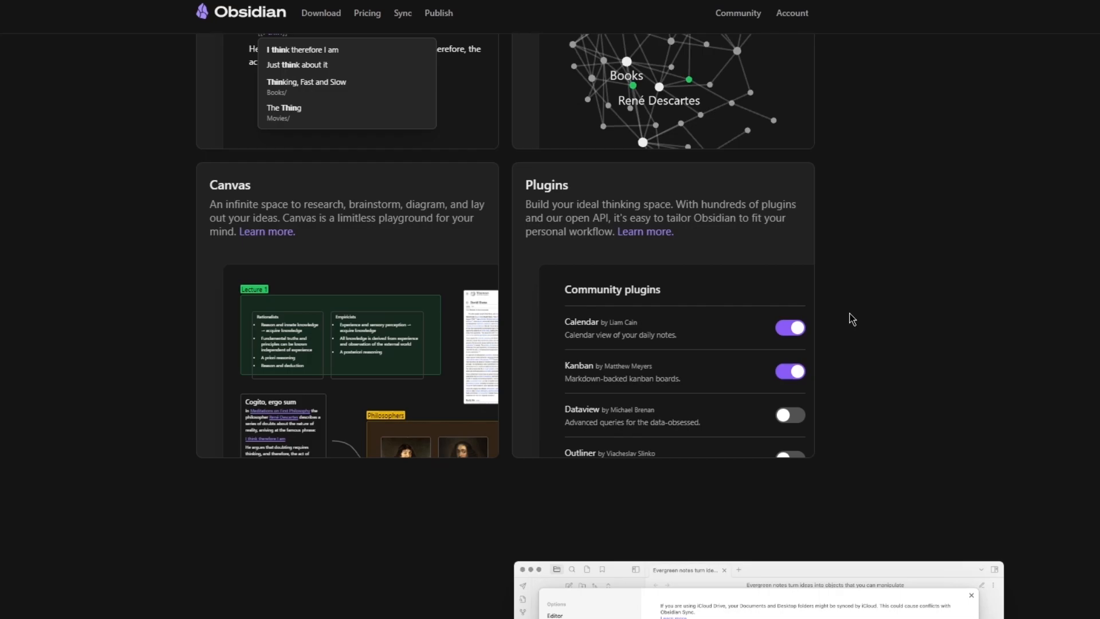
scroll("down", 3)
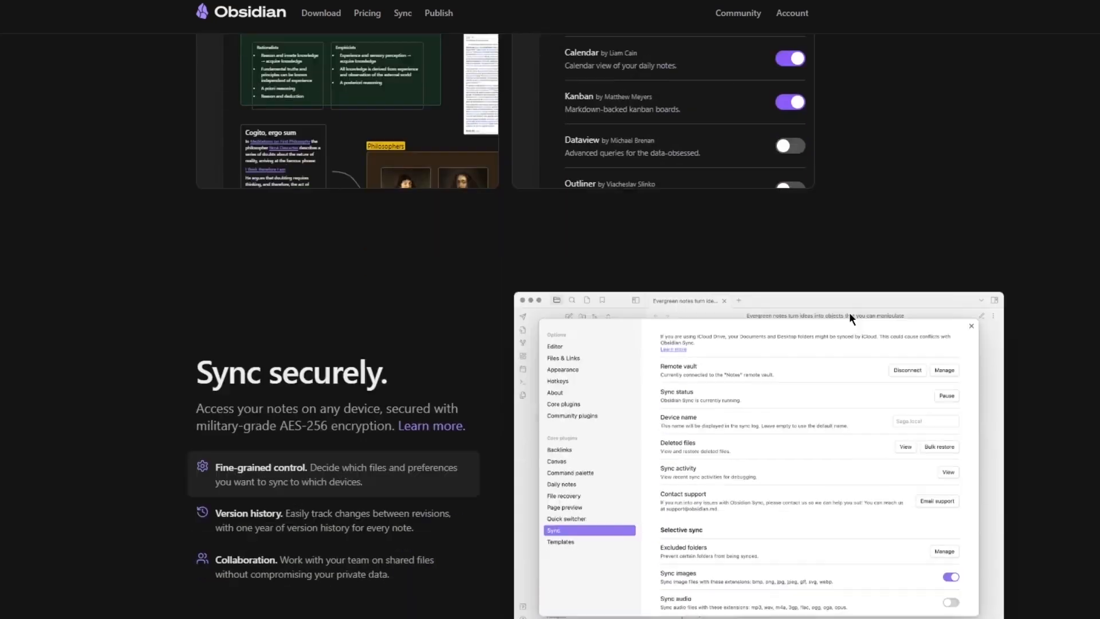
scroll("down", 3)
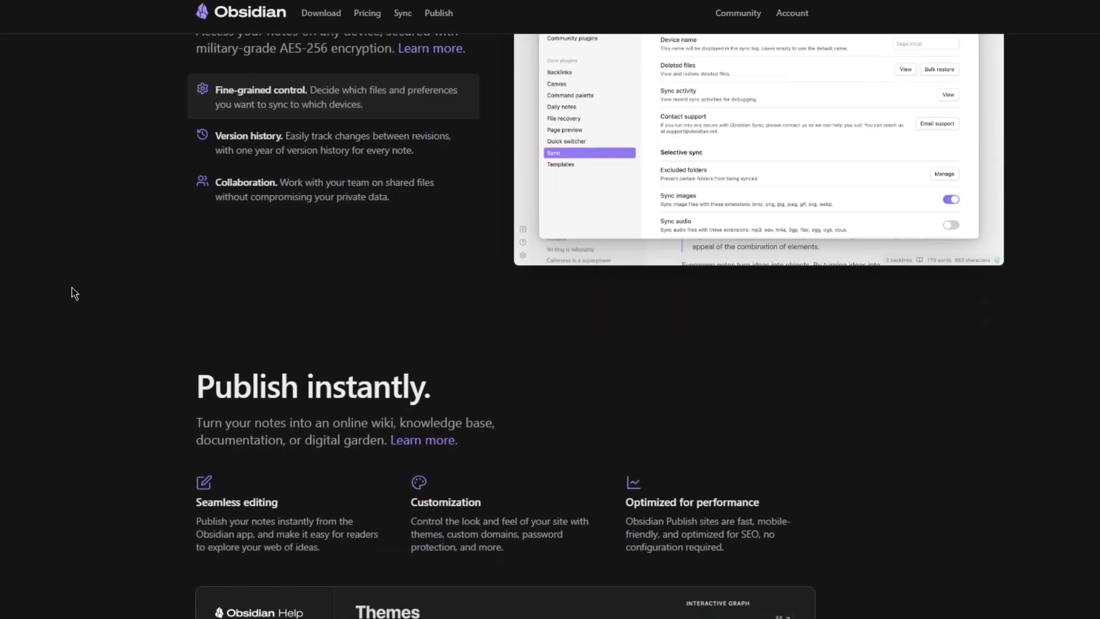
scroll("up", 3)
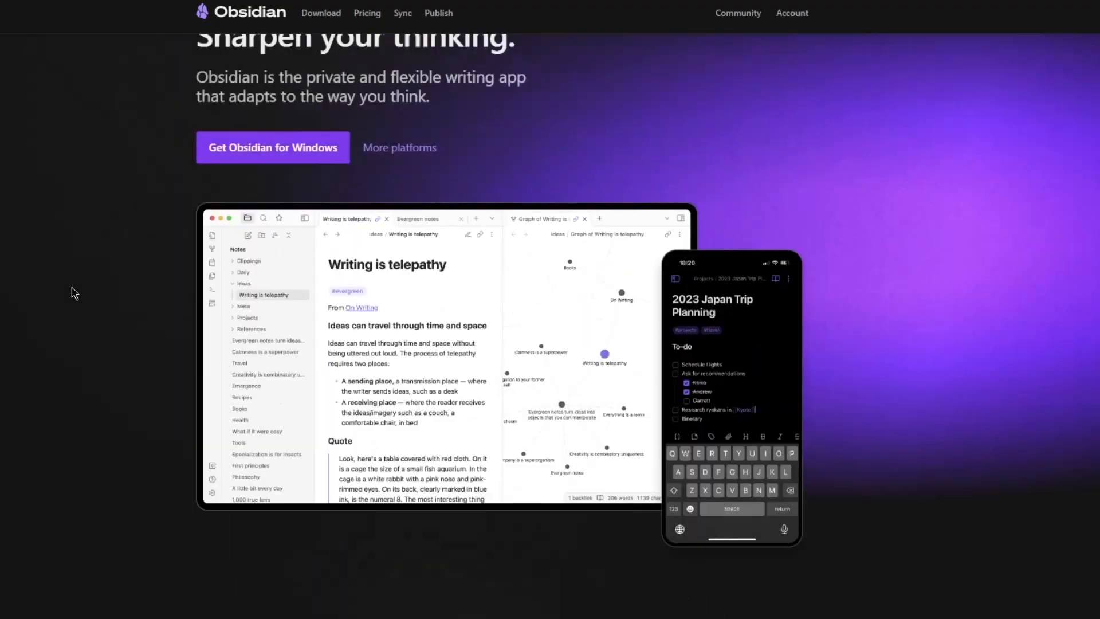
Scroll past workflow icons and Students-to-Developers cards to the open-toolbox section.
scroll("down", 3)
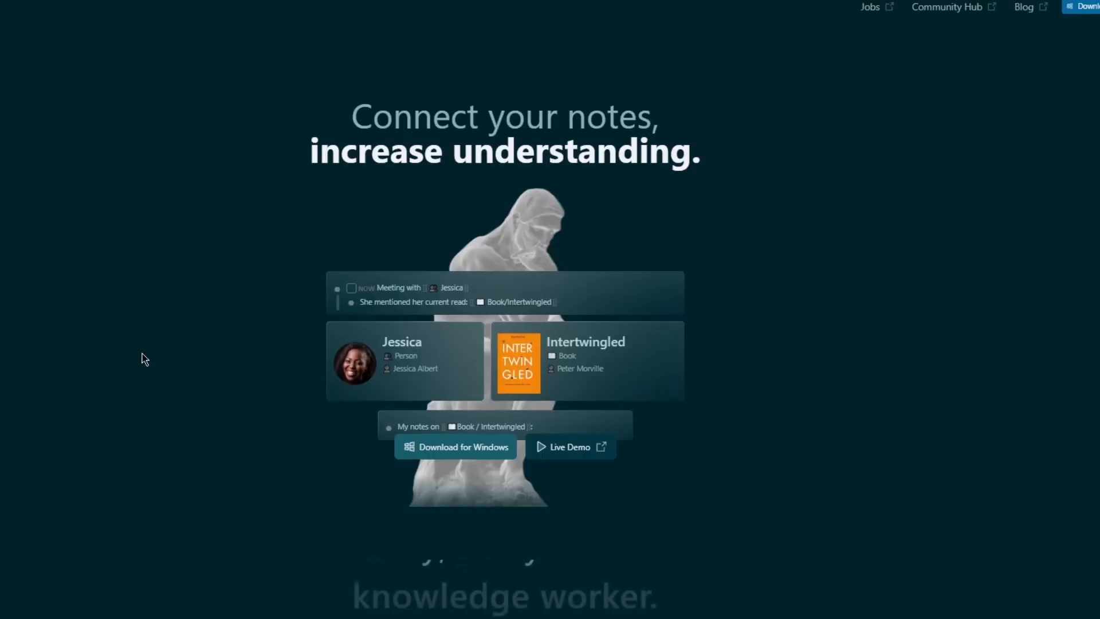
scroll("down", 3)
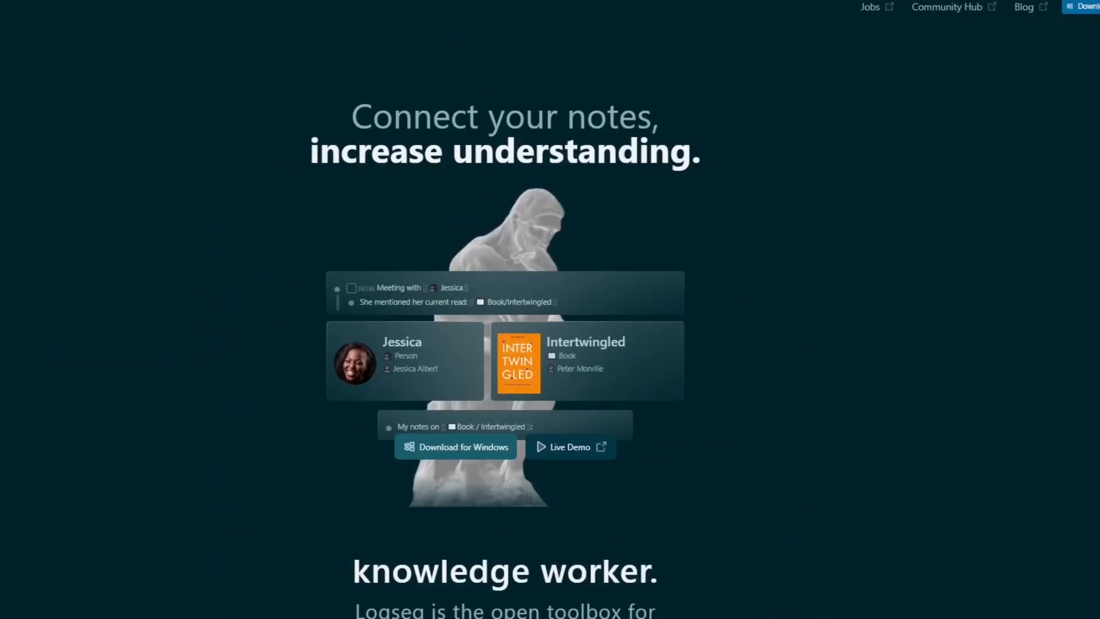
scroll("down", 3)
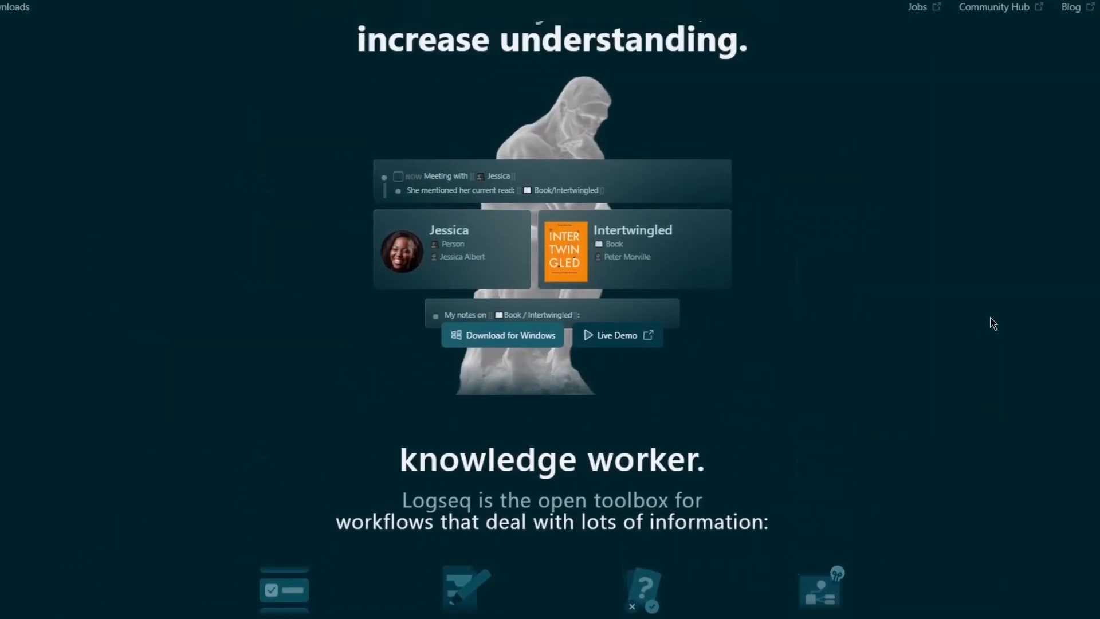
scroll("down", 3)
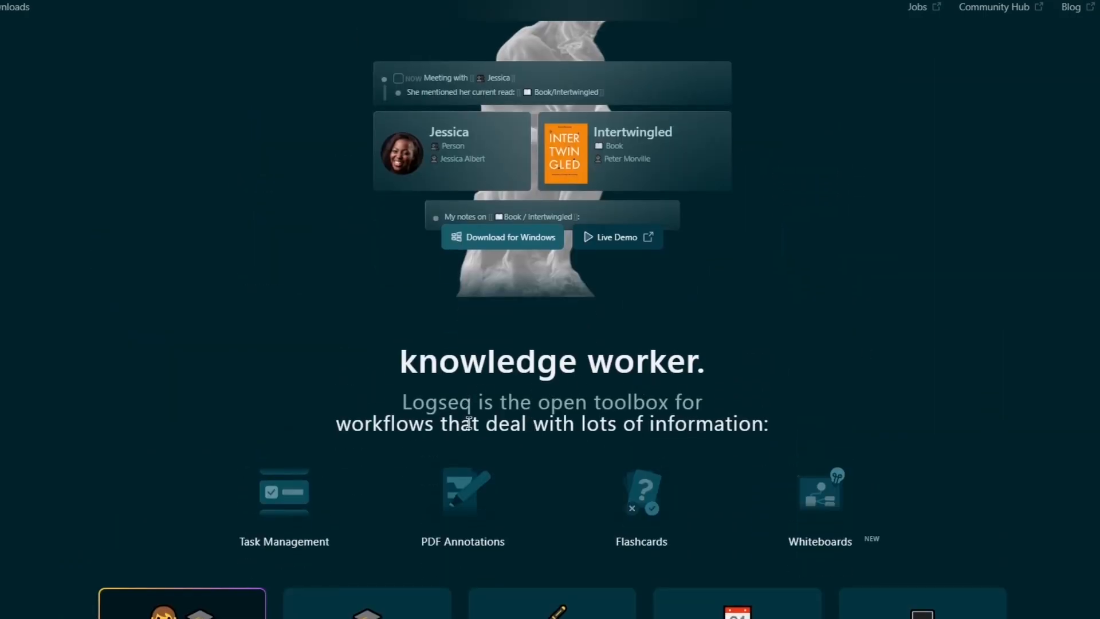
scroll("down", 3)
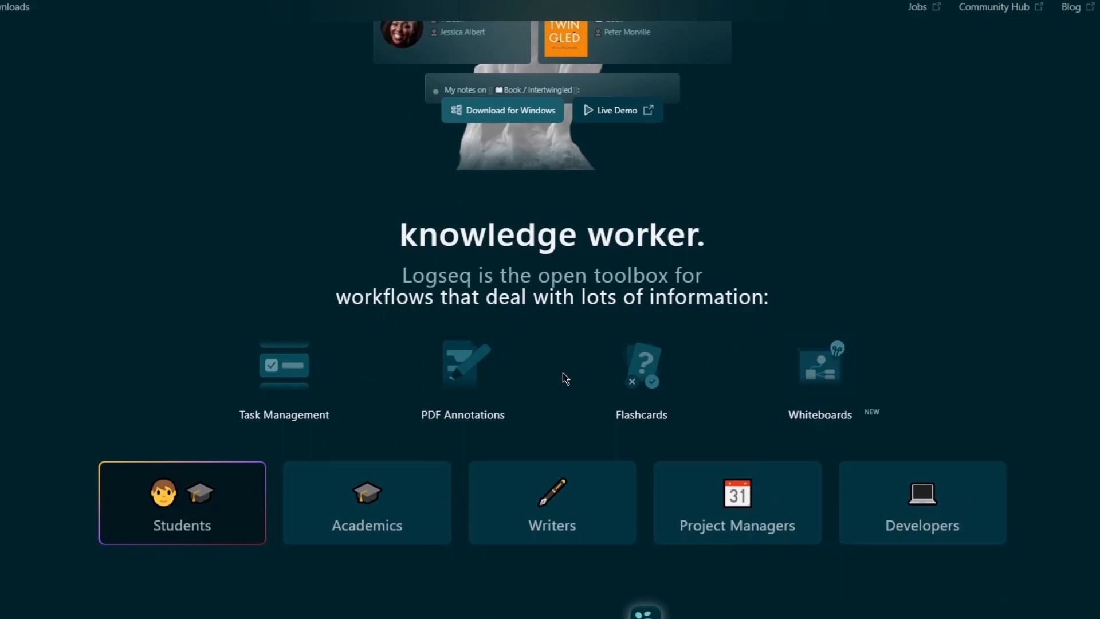
mouse_move(198, 352)
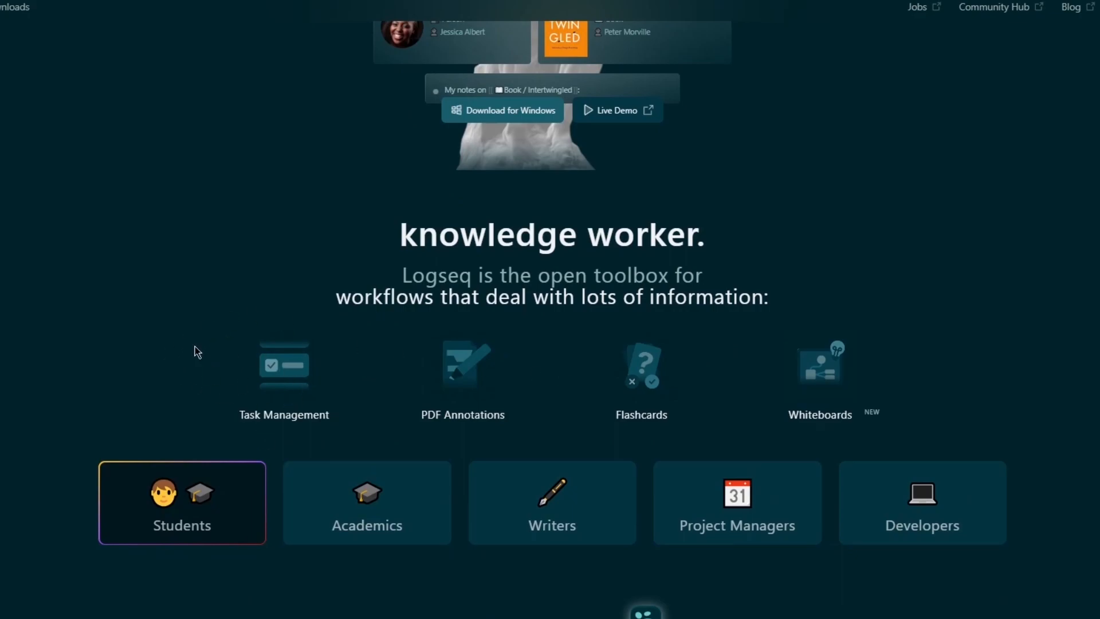
mouse_move(709, 401)
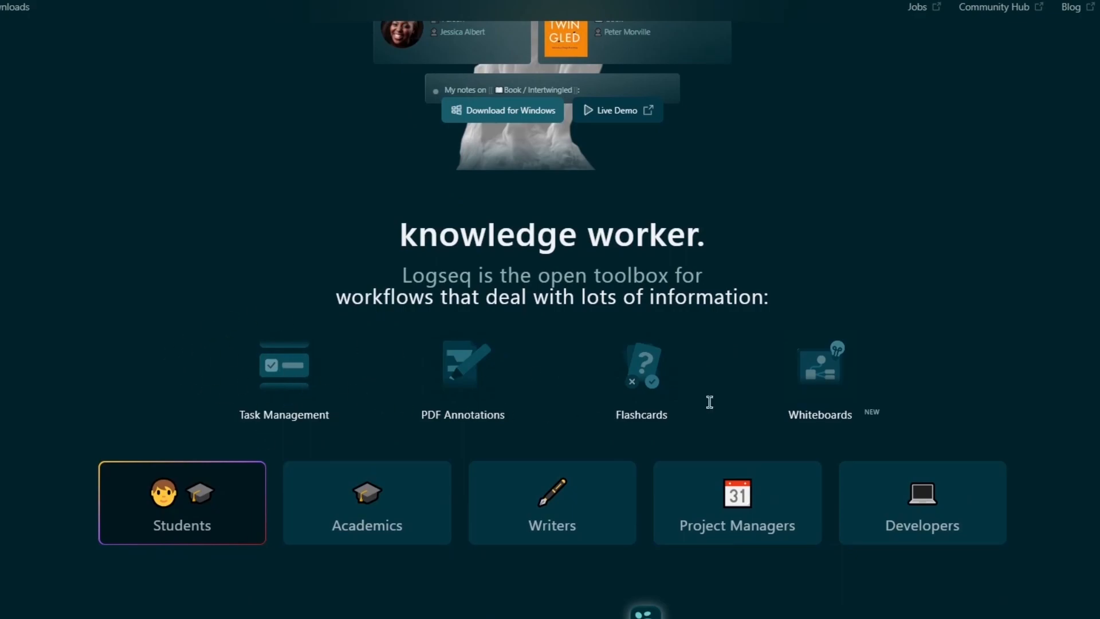
scroll("down", 3)
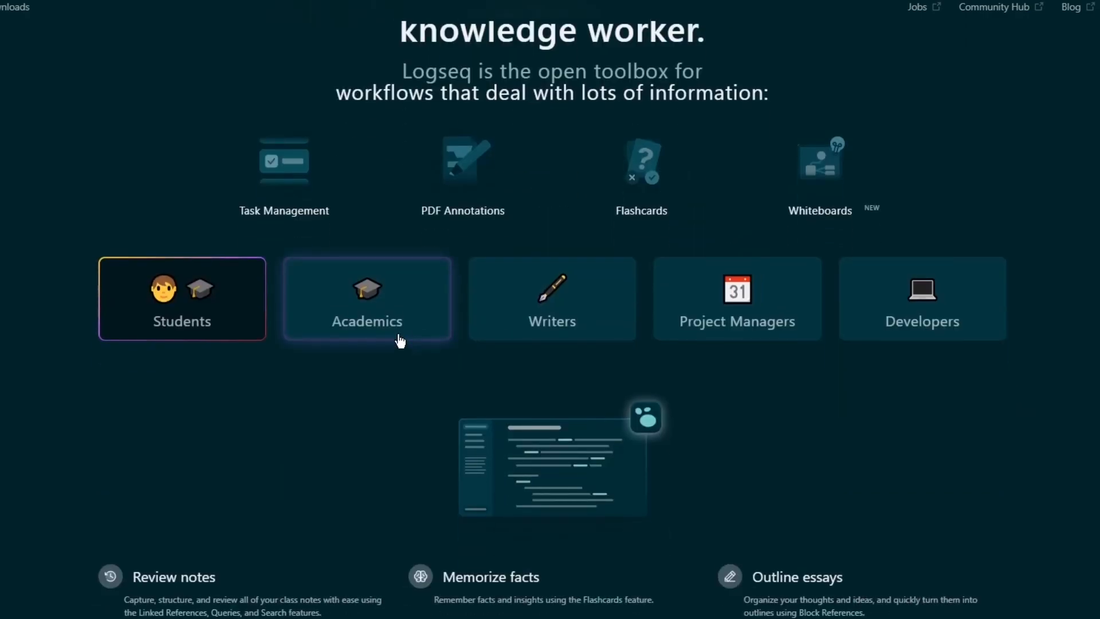
mouse_move(10, 309)
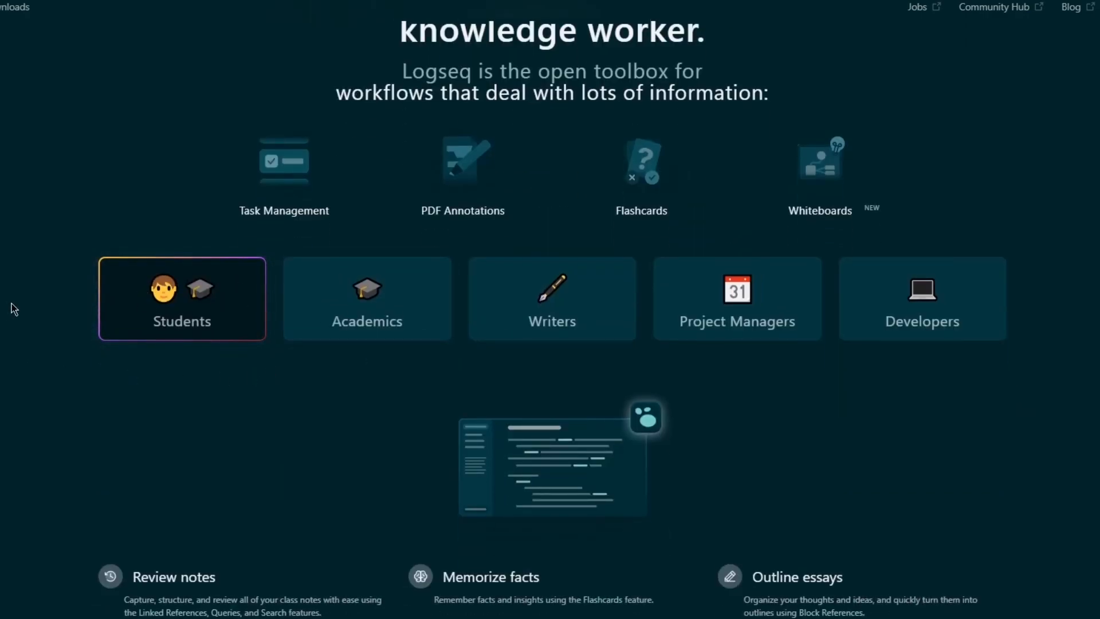
mouse_move(106, 313)
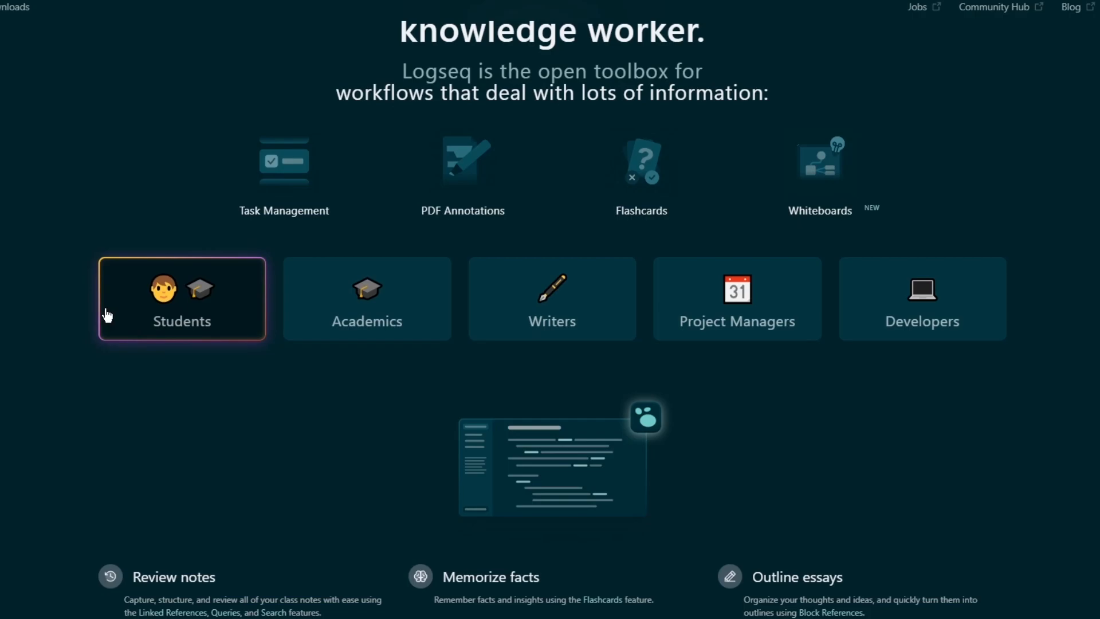
mouse_move(849, 300)
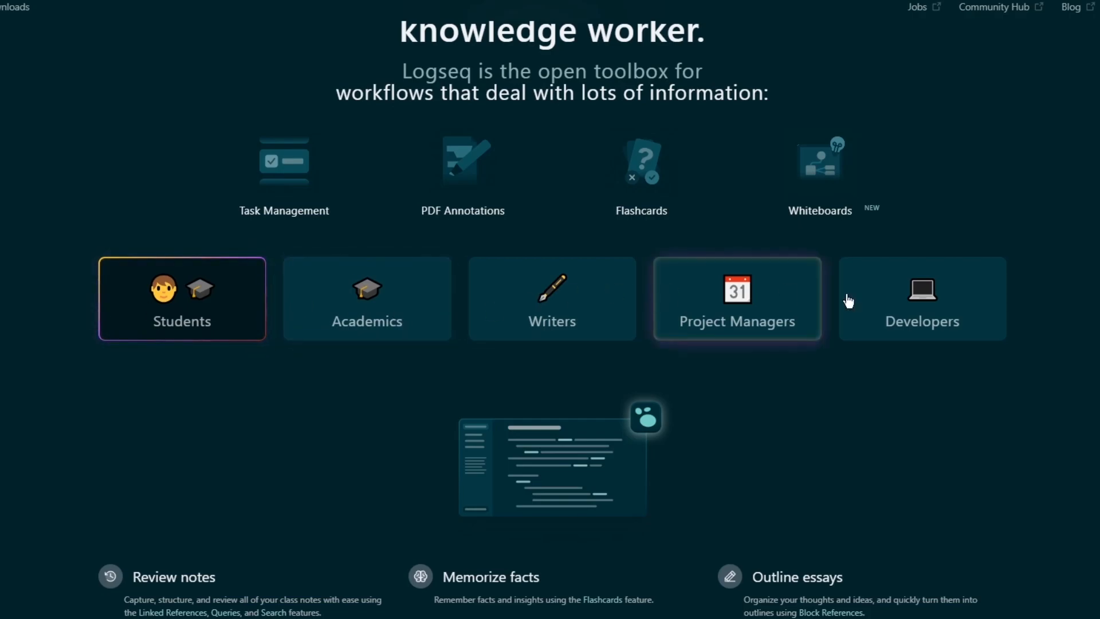
scroll("down", 3)
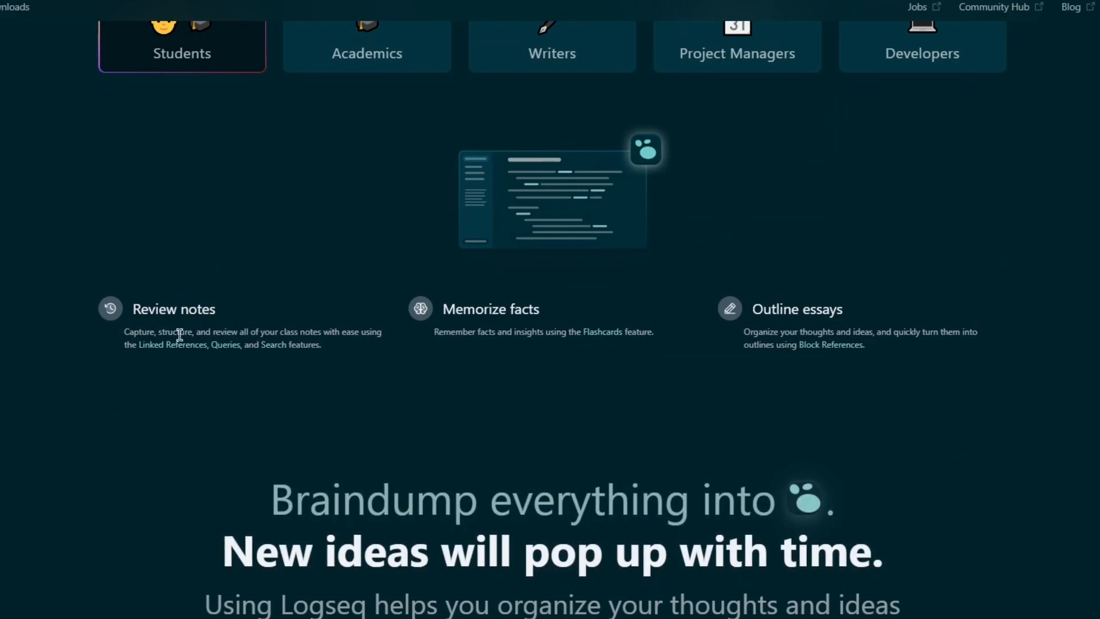
Browse Gain clarity, A safe space for your thoughts and Logseq Sync, then back to top.
scroll("down", 3)
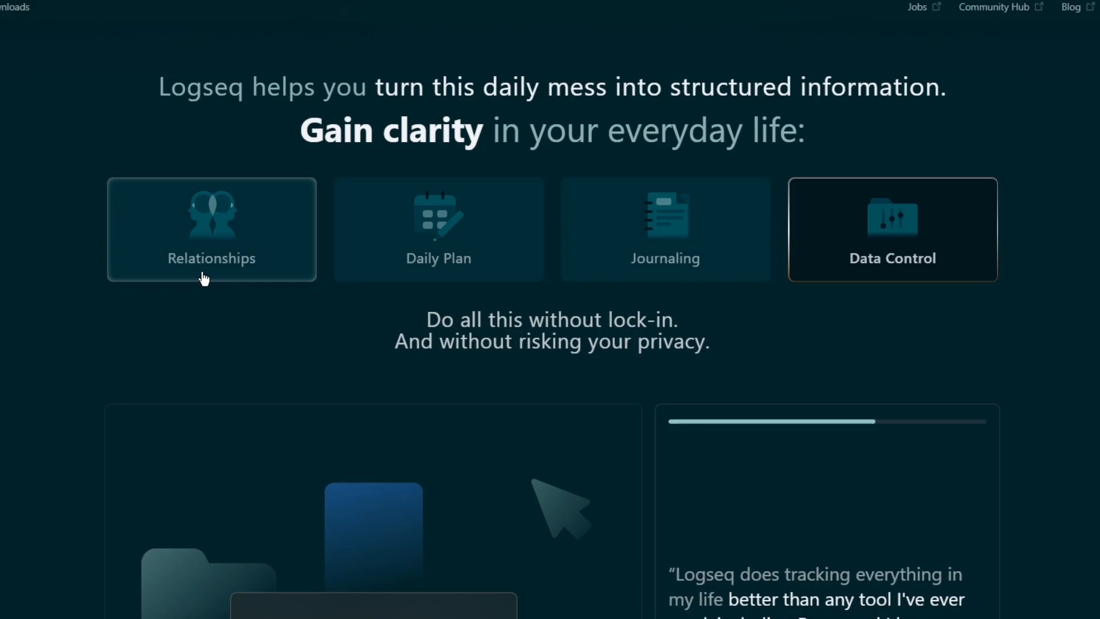
scroll("down", 3)
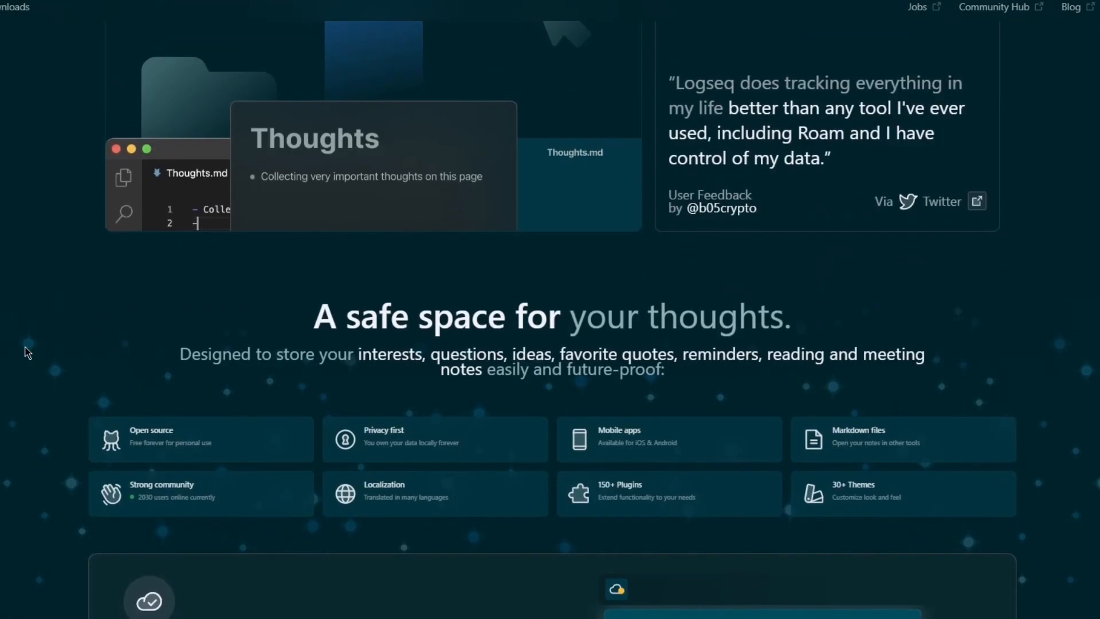
scroll("down", 3)
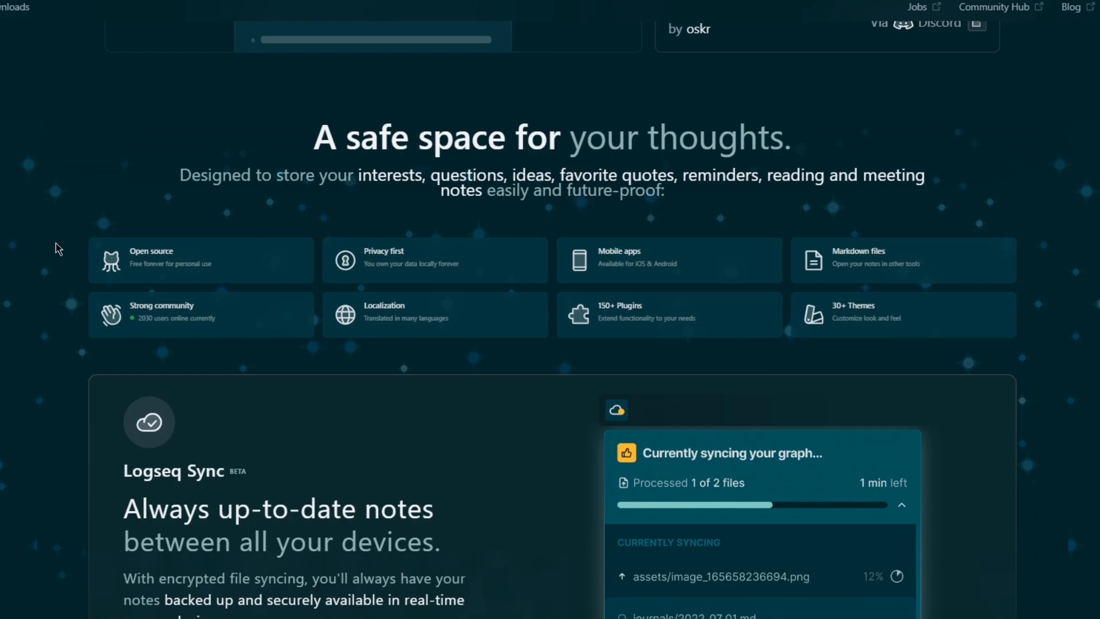
scroll("down", 3)
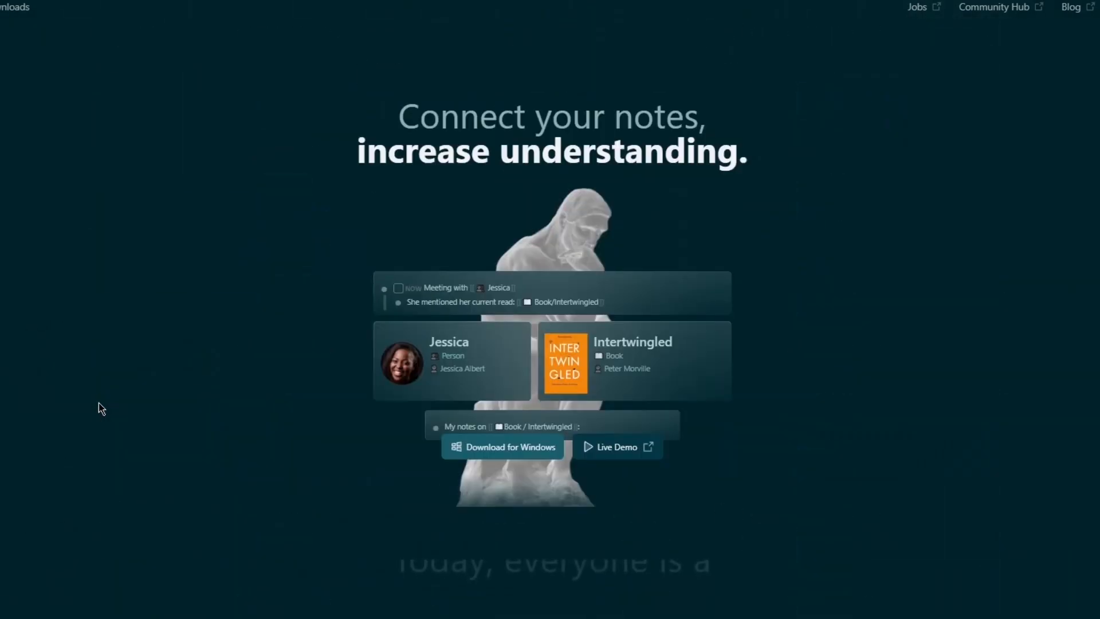
Browse Logseq's platform downloads and upcoming Sync, whiteboard and collaboration features, then return to Obsidian.
scroll("down", 3)
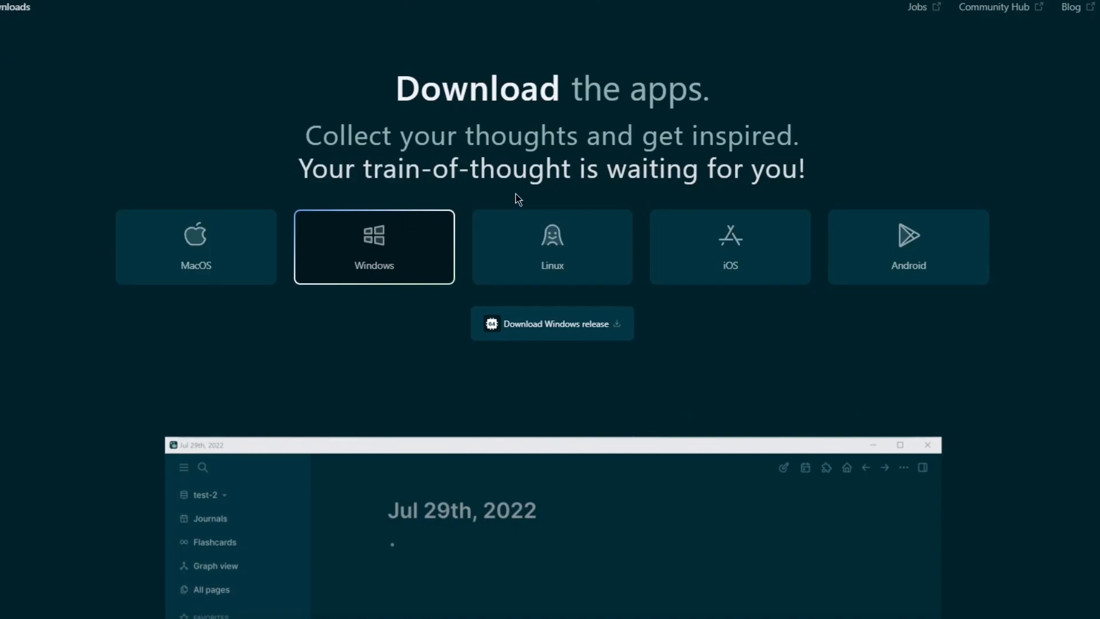
mouse_move(230, 40)
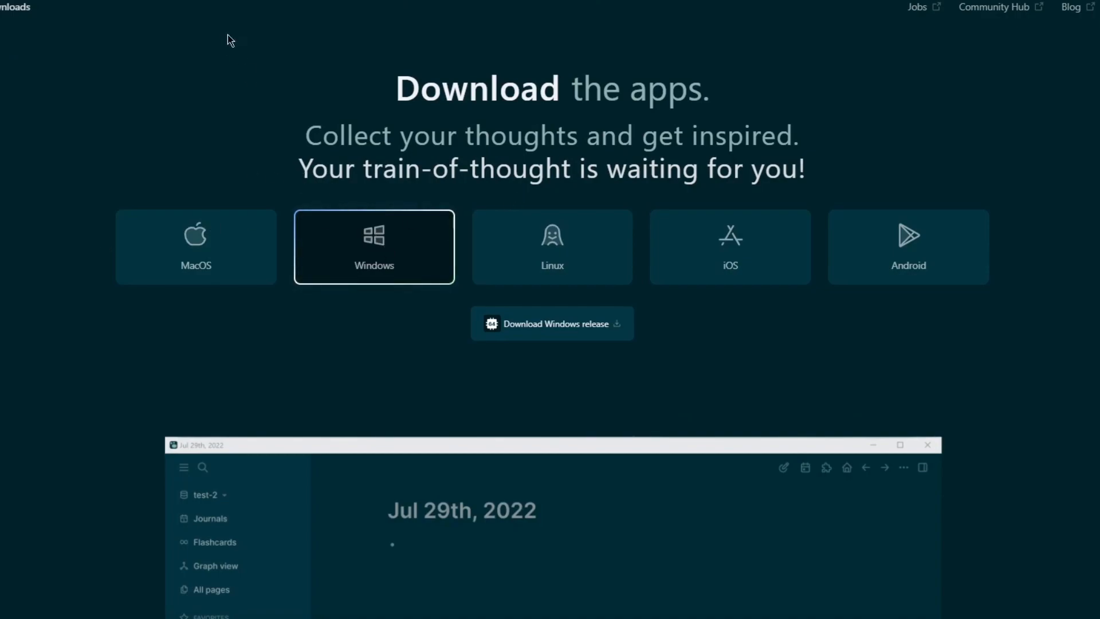
mouse_move(235, 162)
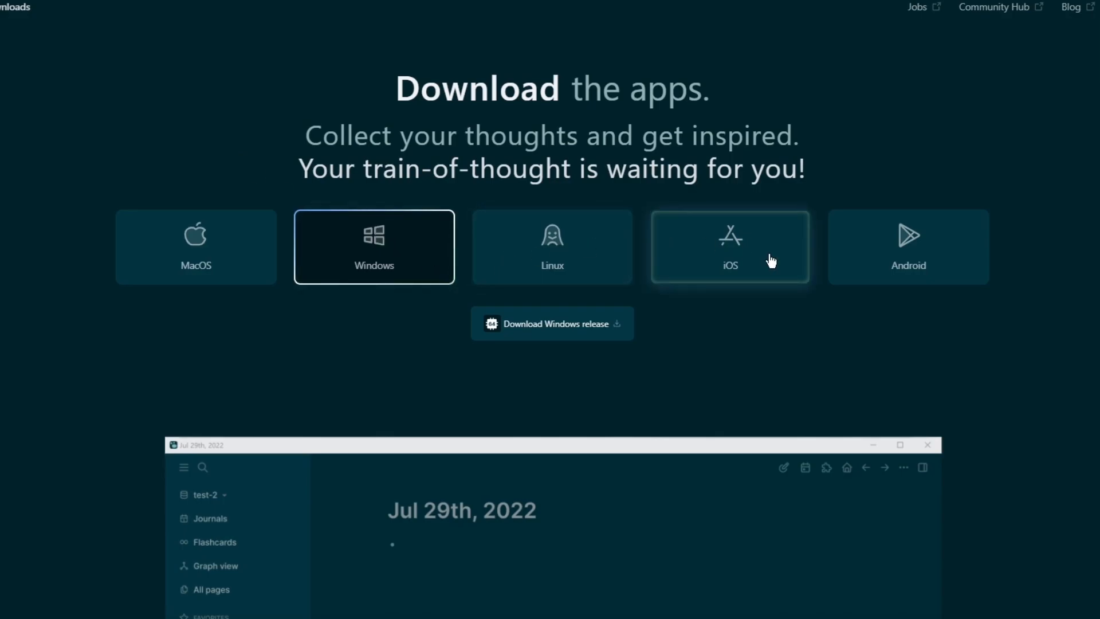
scroll("down", 3)
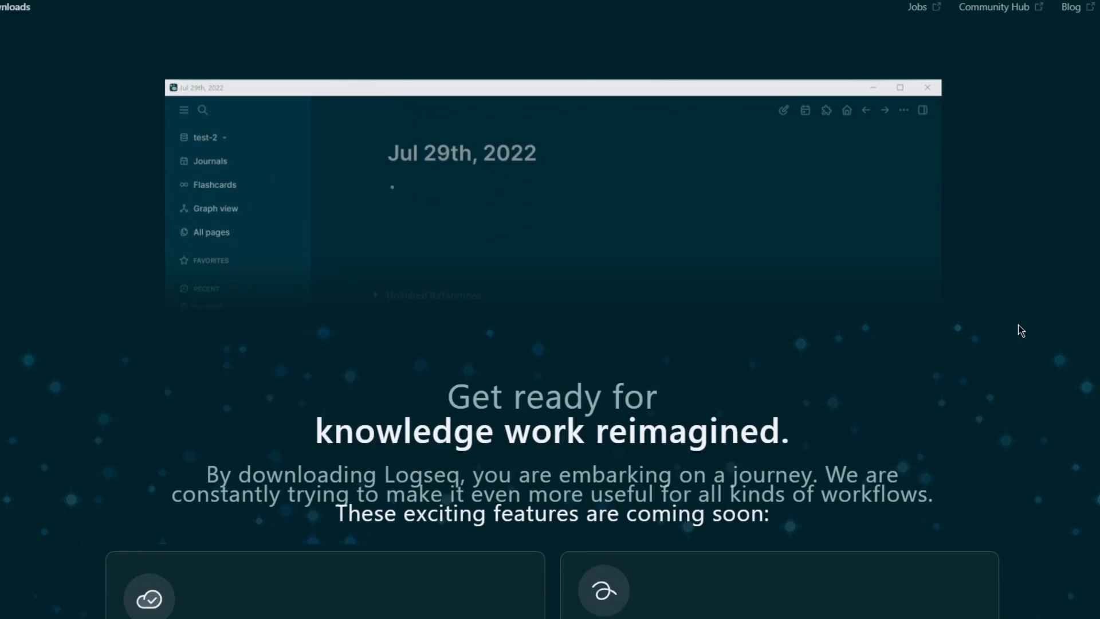
scroll("down", 3)
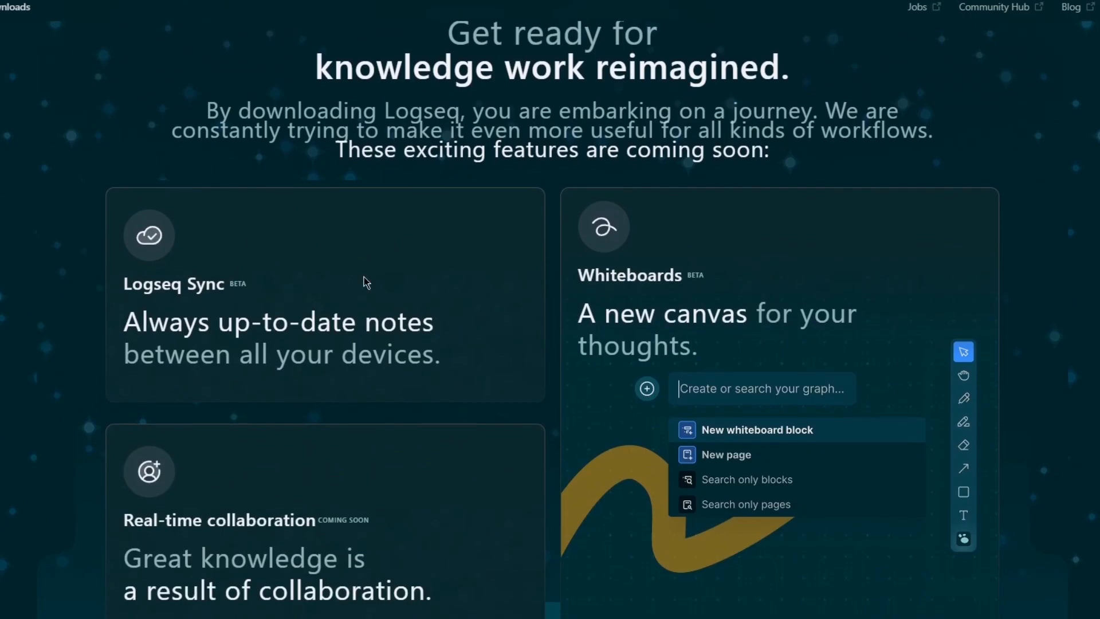
scroll("down", 3)
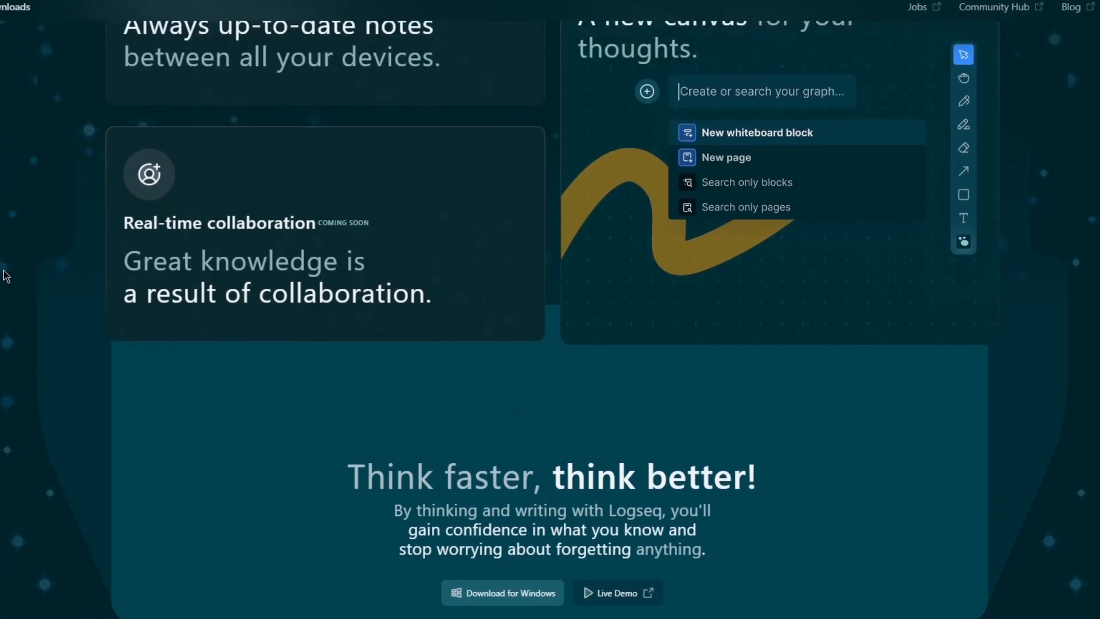
scroll("down", 3)
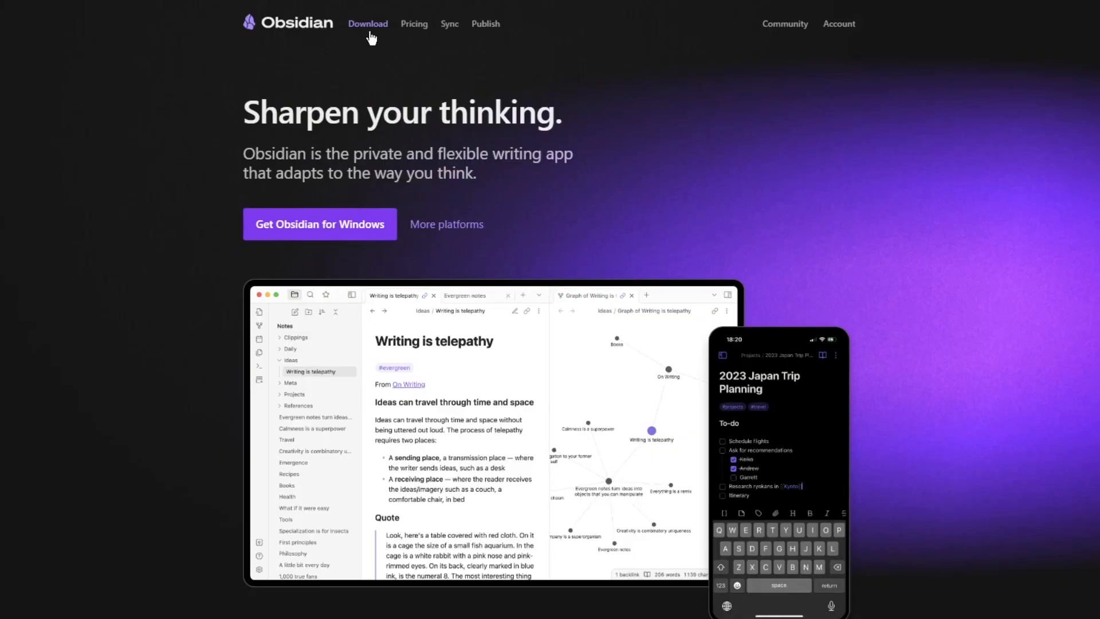
Open Obsidian's download page and view its More platforms list of Windows, Mac and Linux builds.
left_click(367, 23)
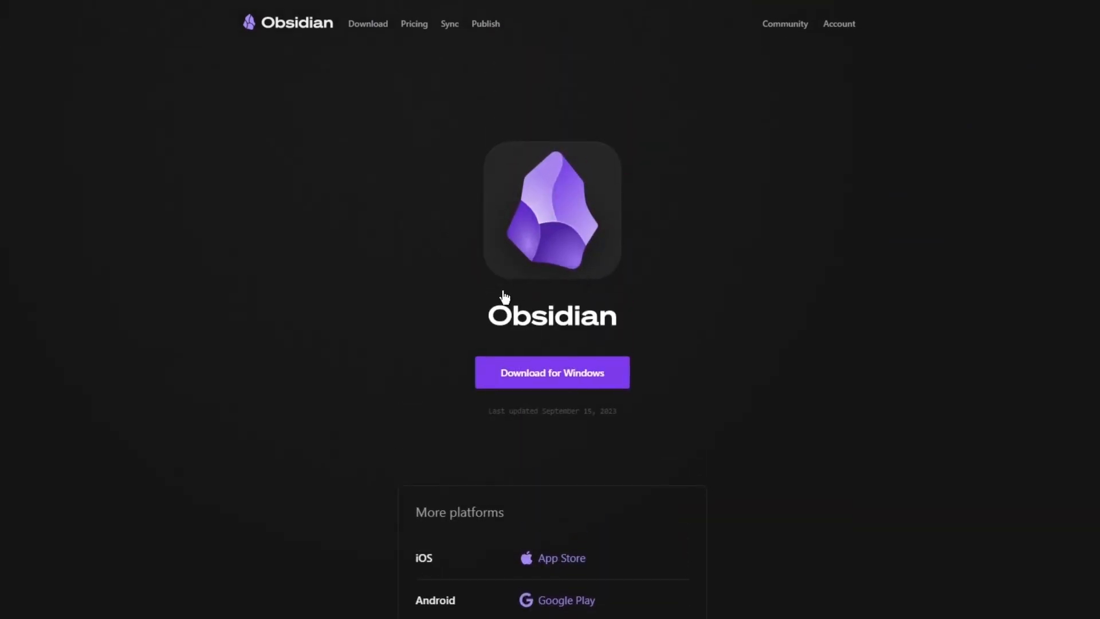
scroll("down", 3)
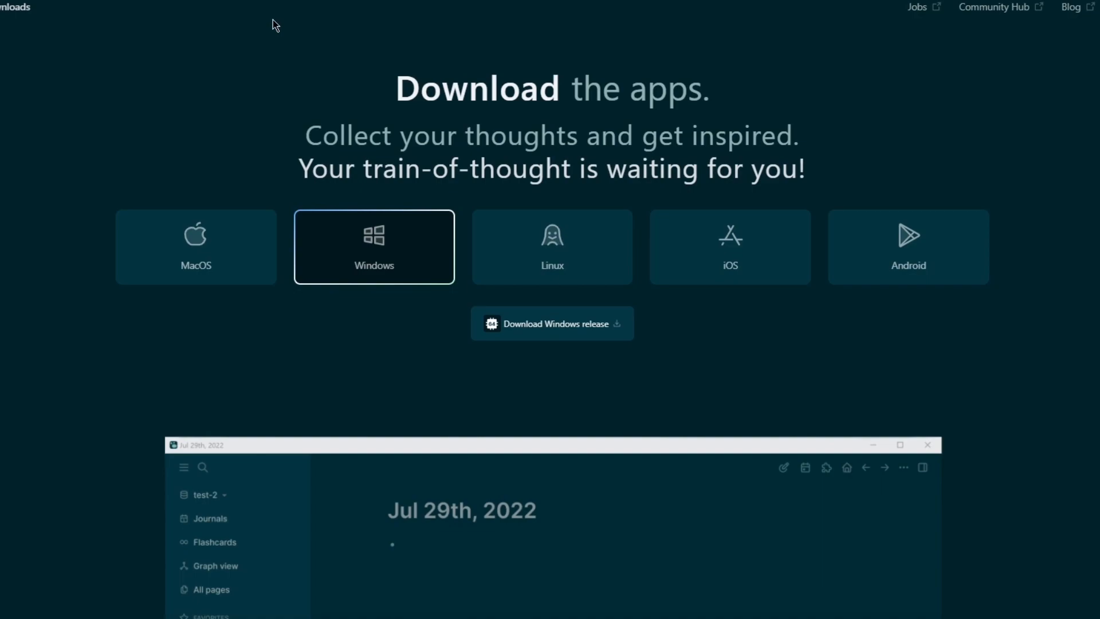
mouse_move(158, 196)
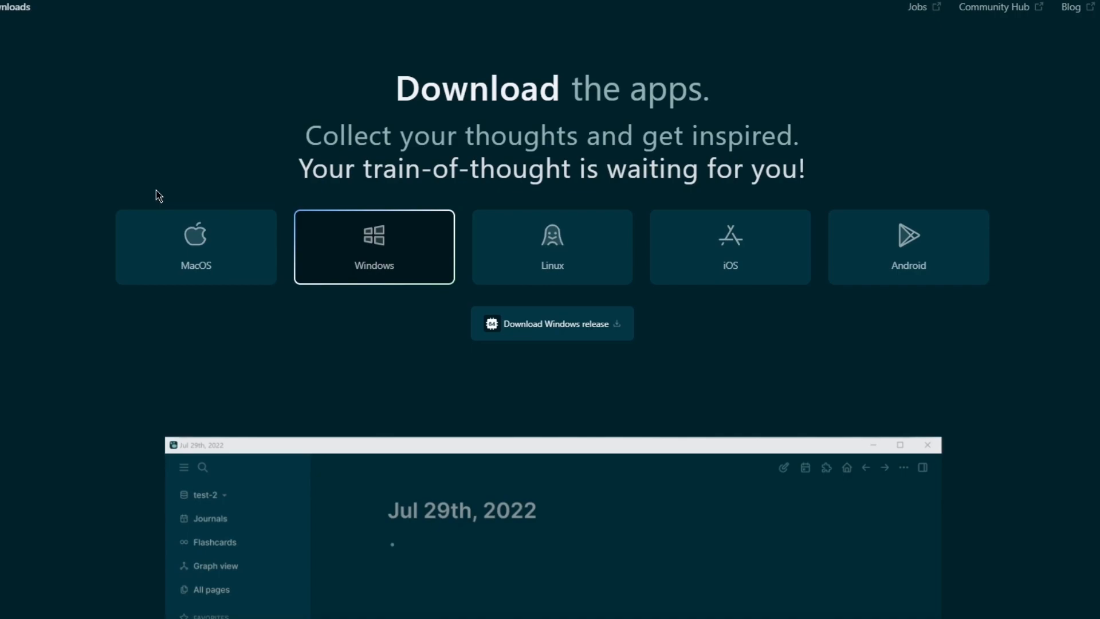
mouse_move(34, 62)
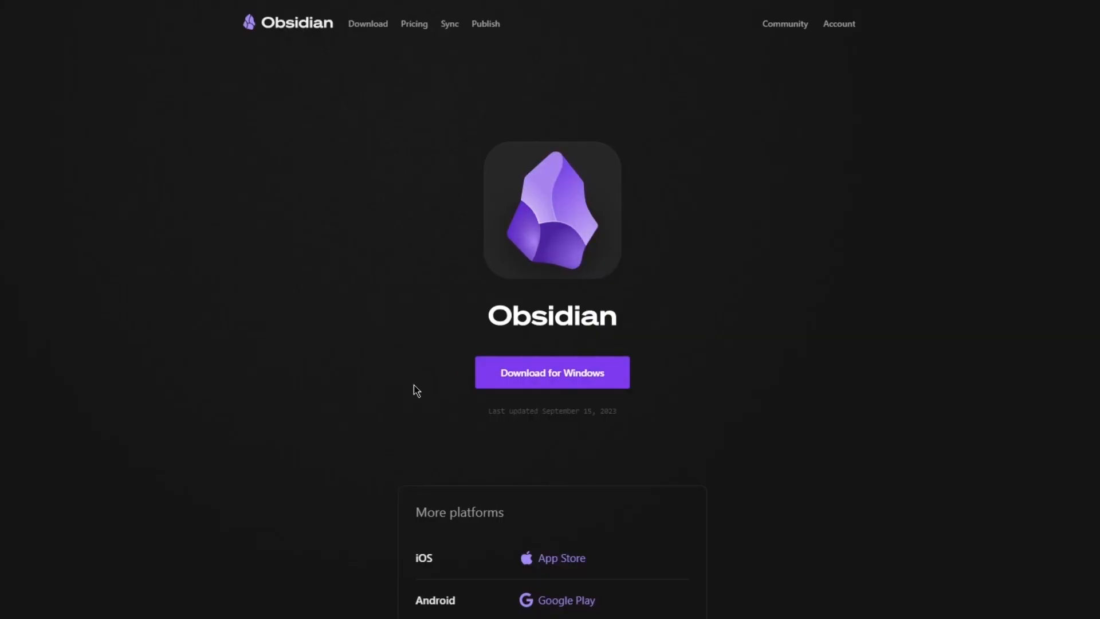
scroll("down", 3)
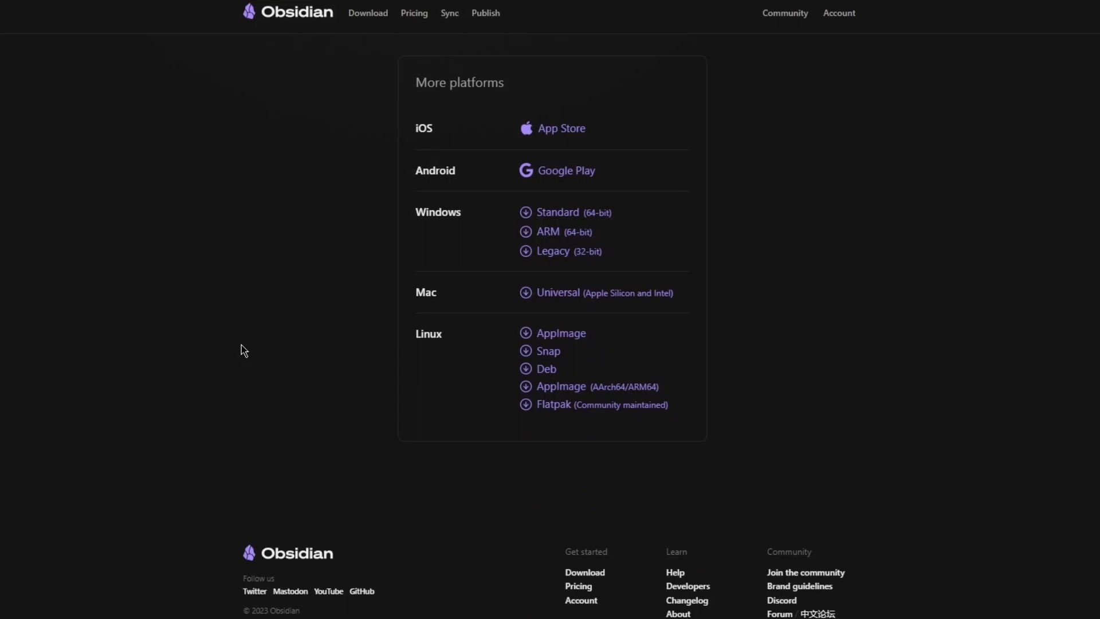
mouse_move(237, 335)
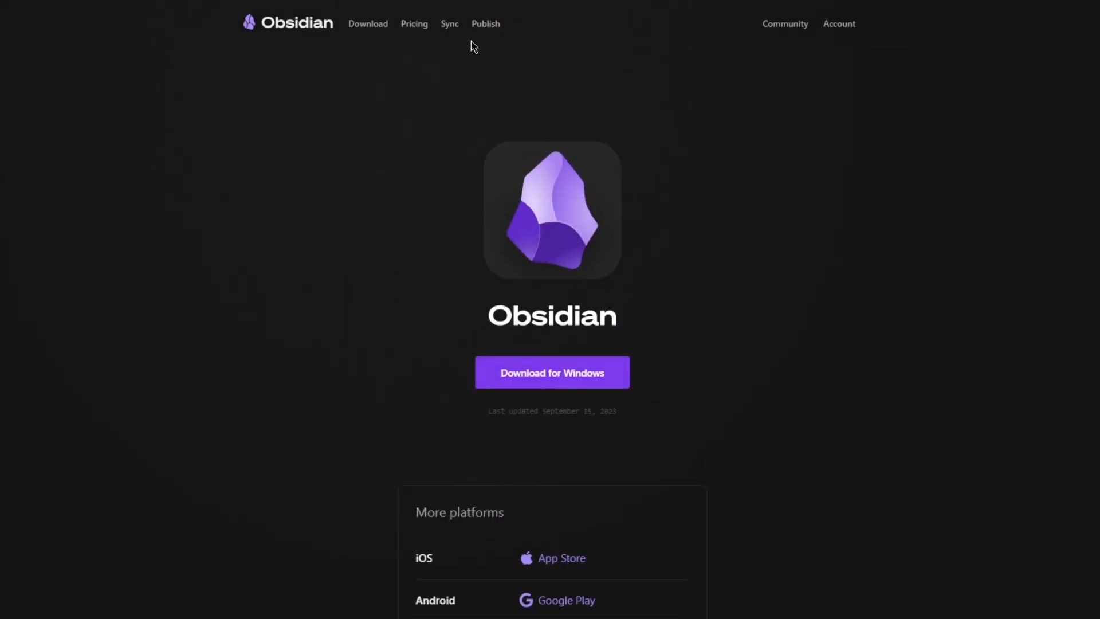
Open Obsidian pricing and switch the Sync and Publish add-ons to $10 monthly billing.
left_click(413, 22)
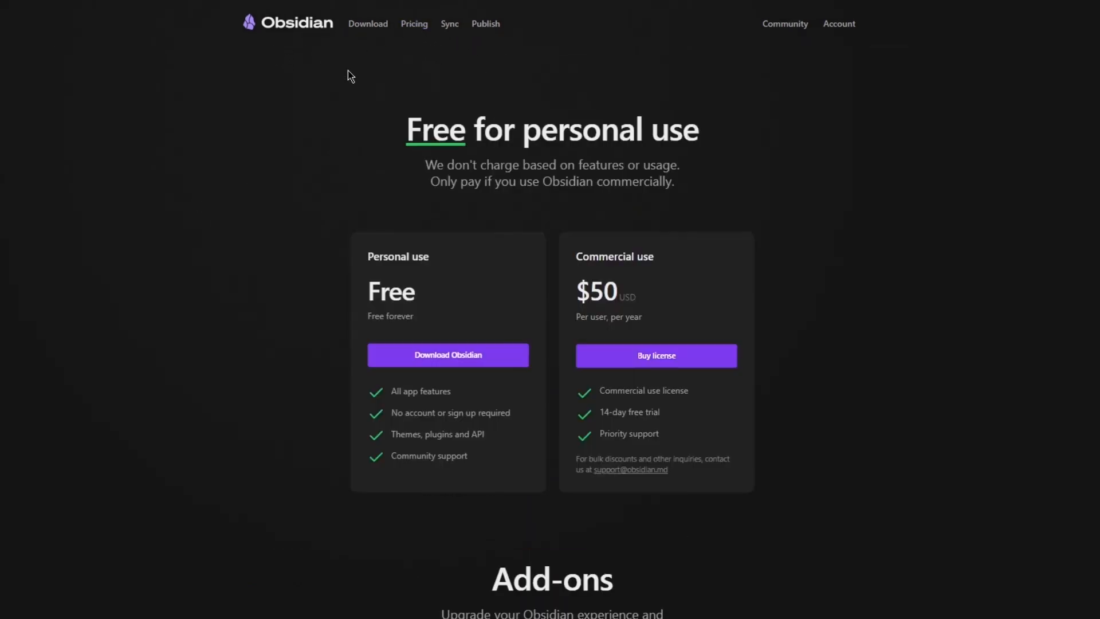
mouse_move(325, 345)
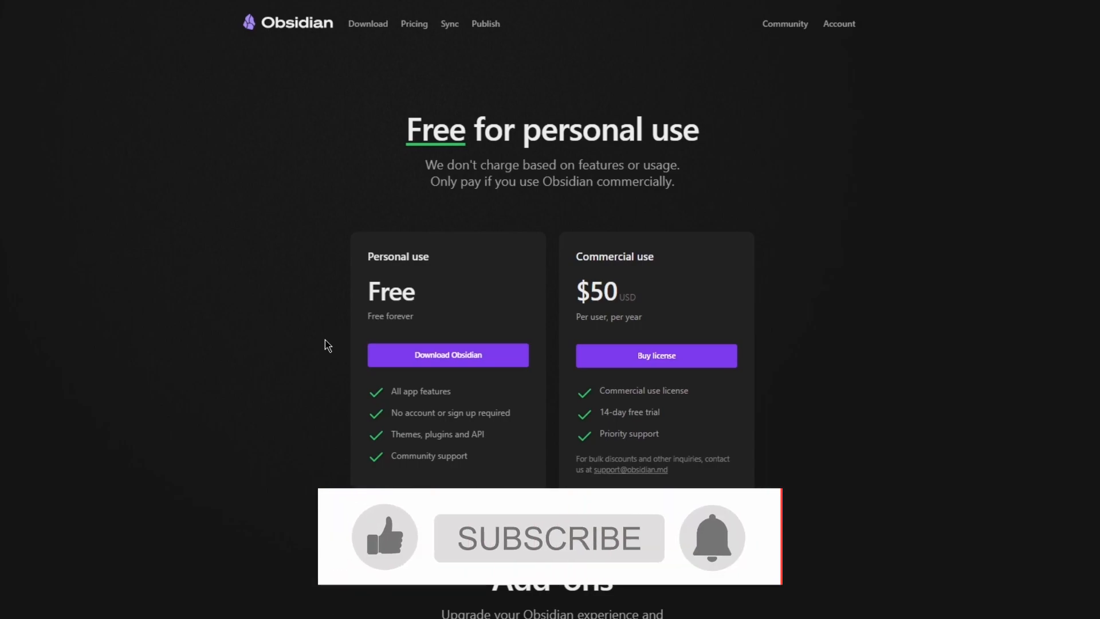
left_click(549, 538)
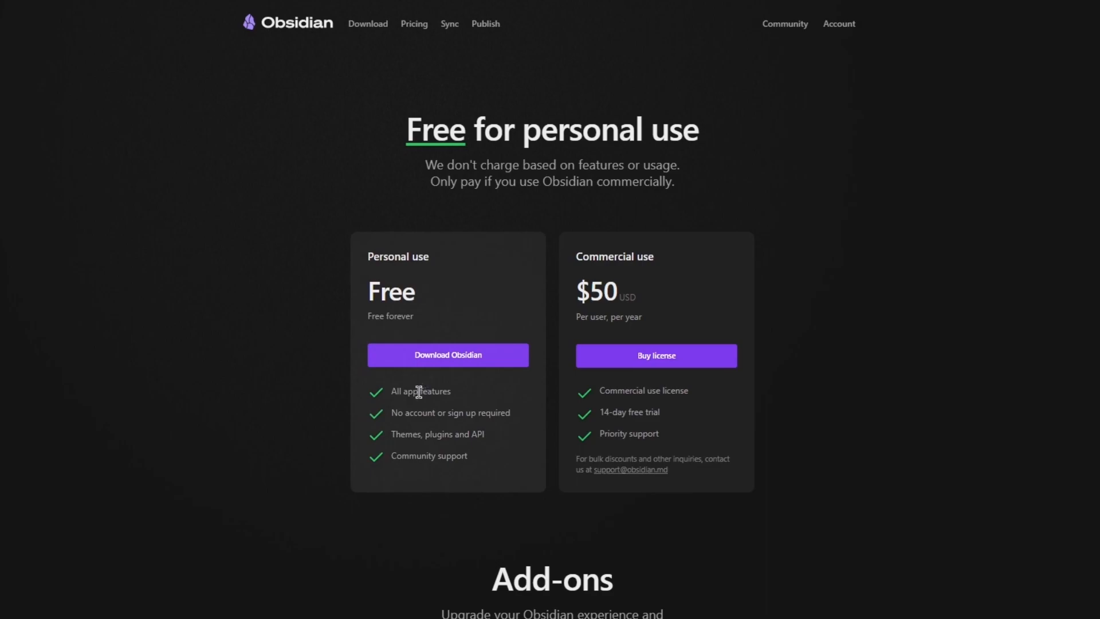
scroll("down", 3)
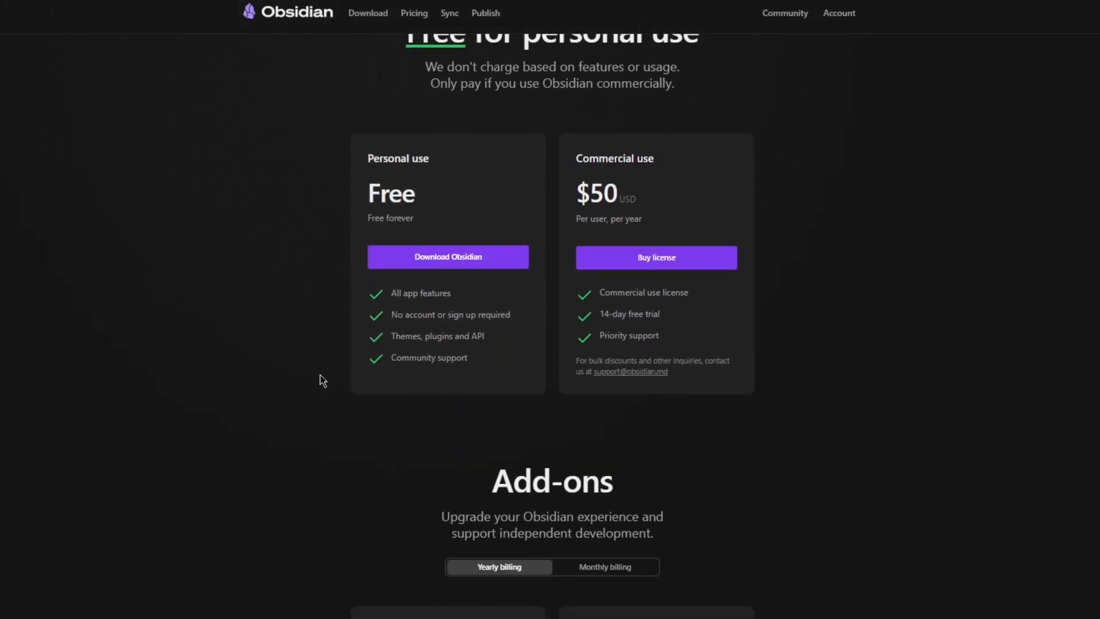
scroll("down", 3)
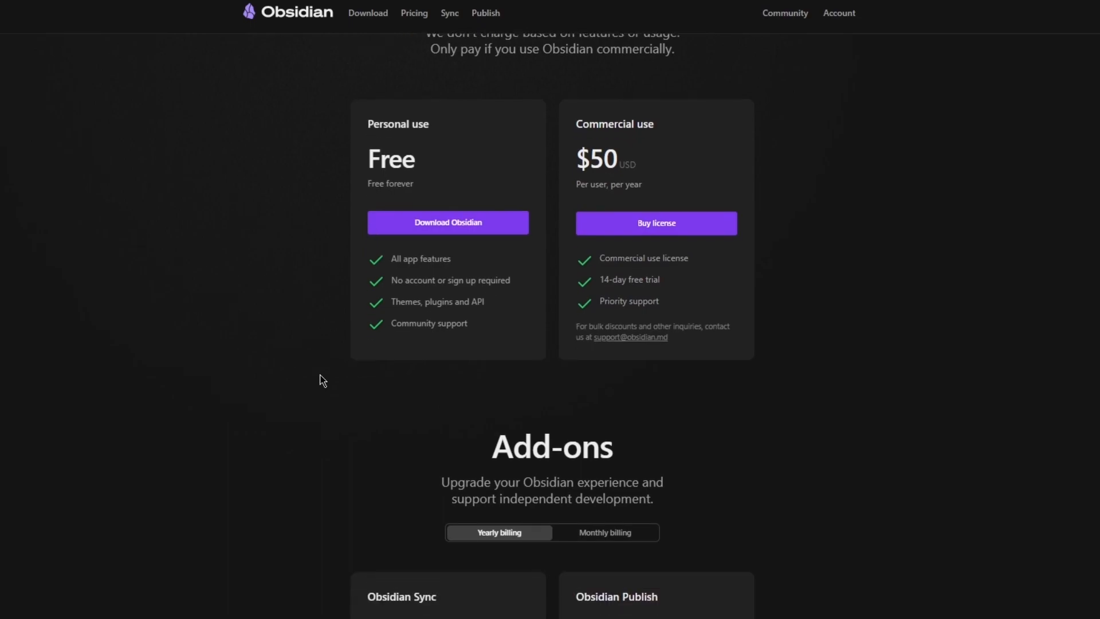
mouse_move(603, 296)
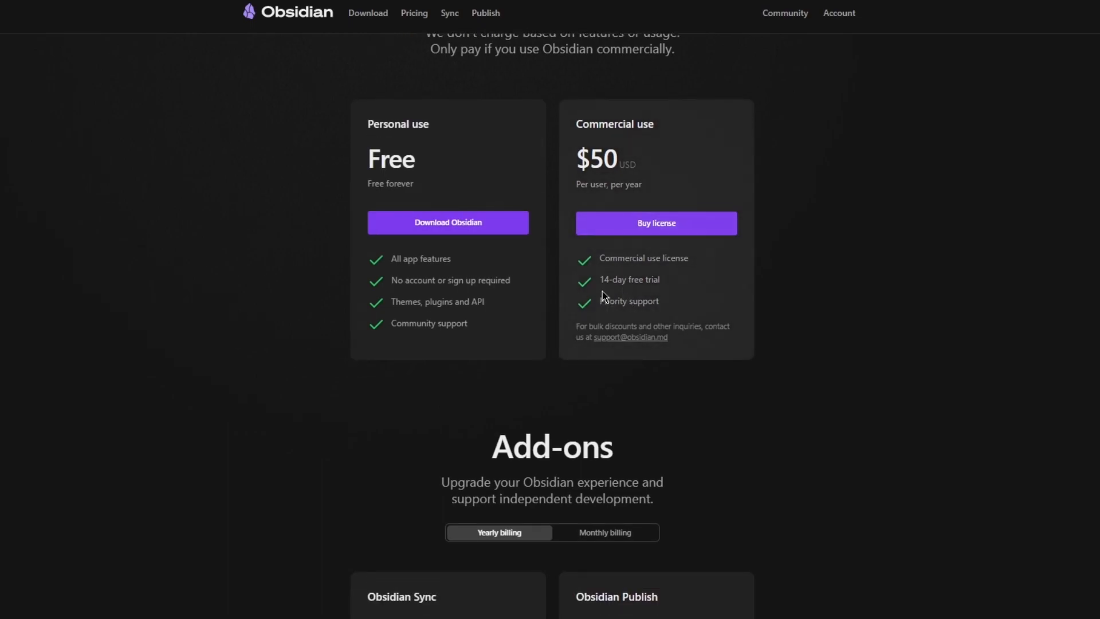
mouse_move(710, 306)
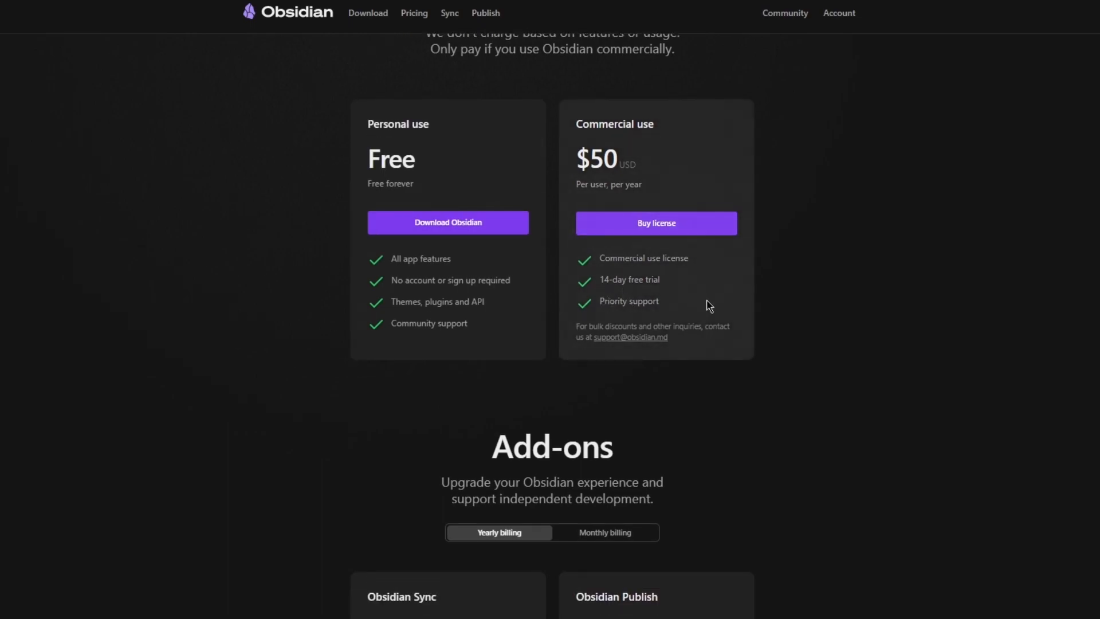
mouse_move(789, 290)
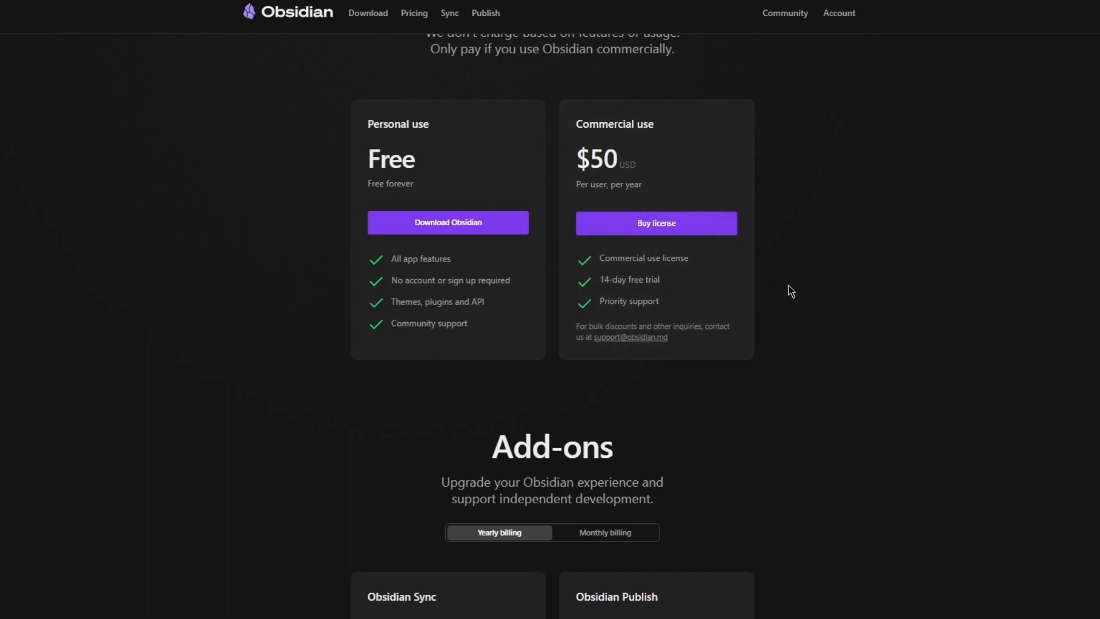
scroll("down", 3)
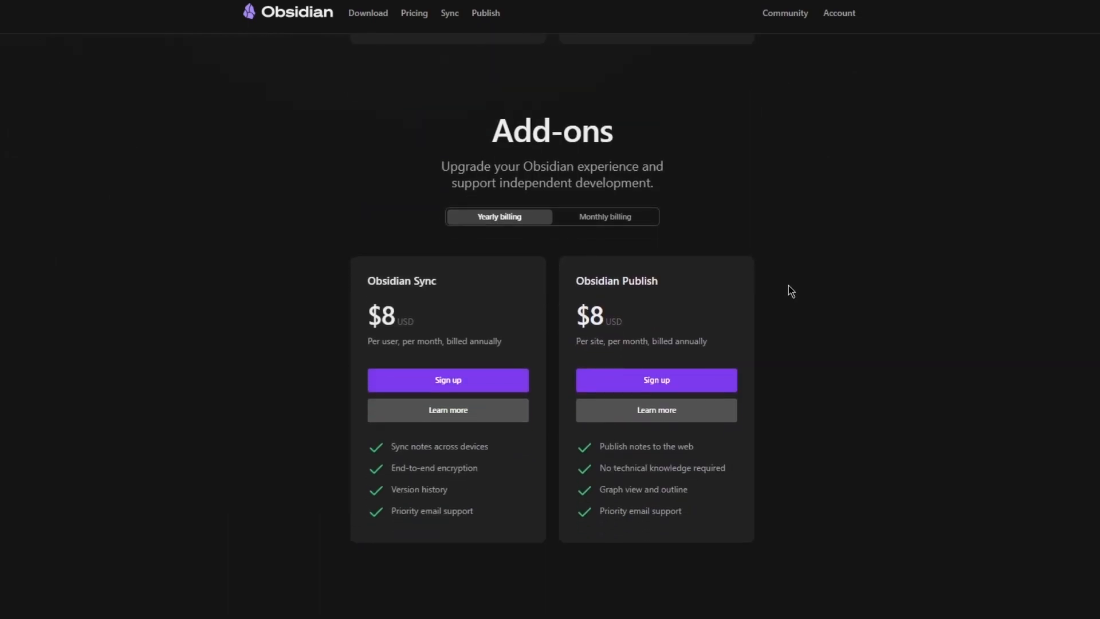
scroll("down", 3)
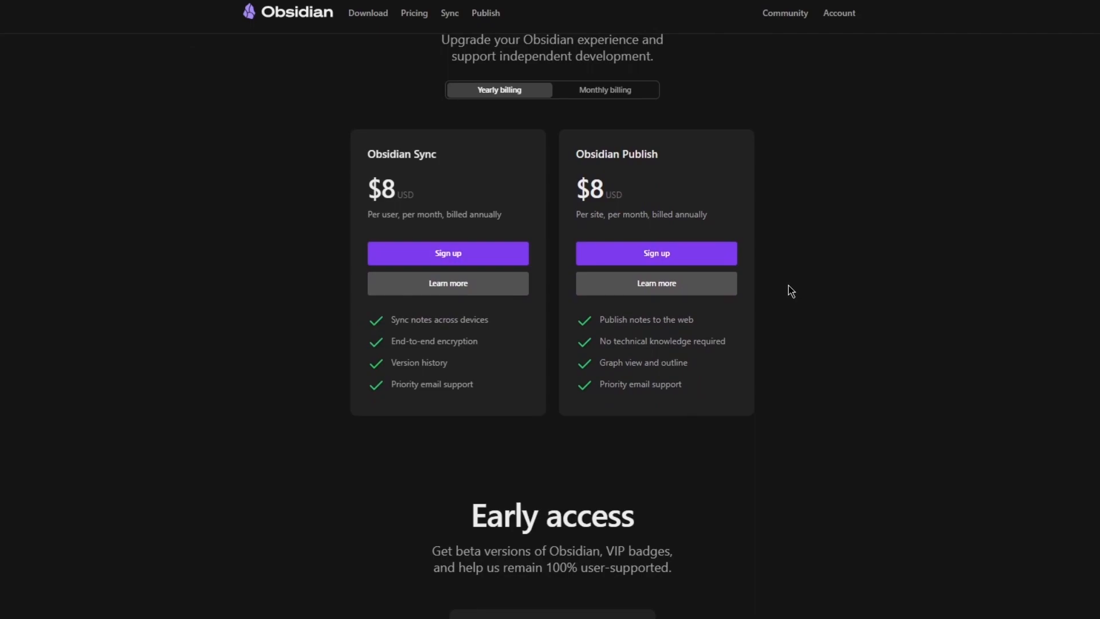
mouse_move(518, 116)
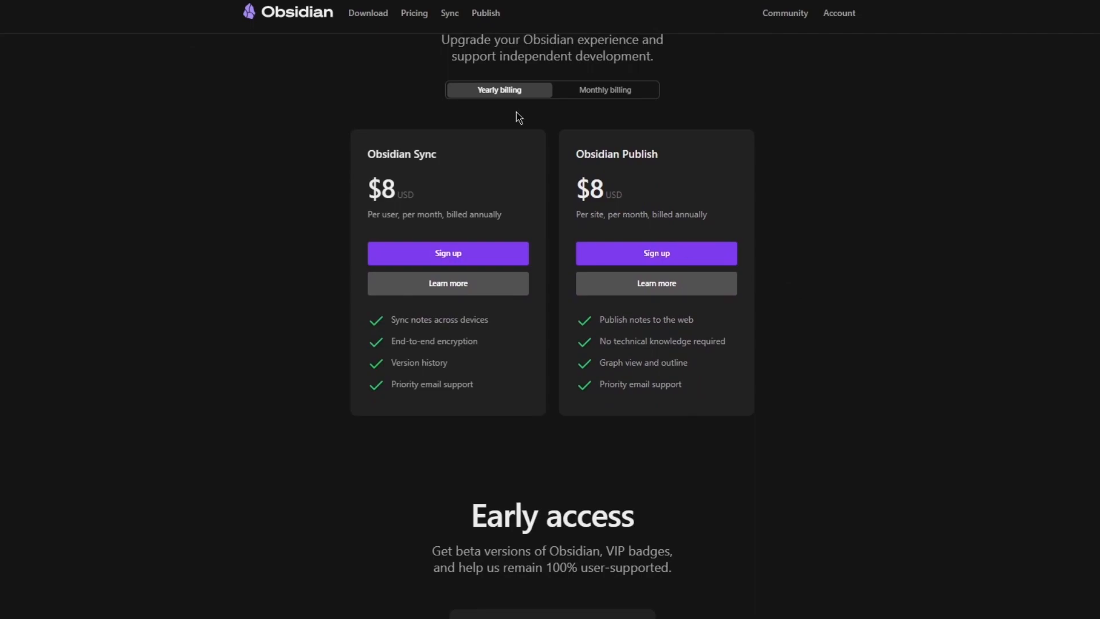
left_click(603, 90)
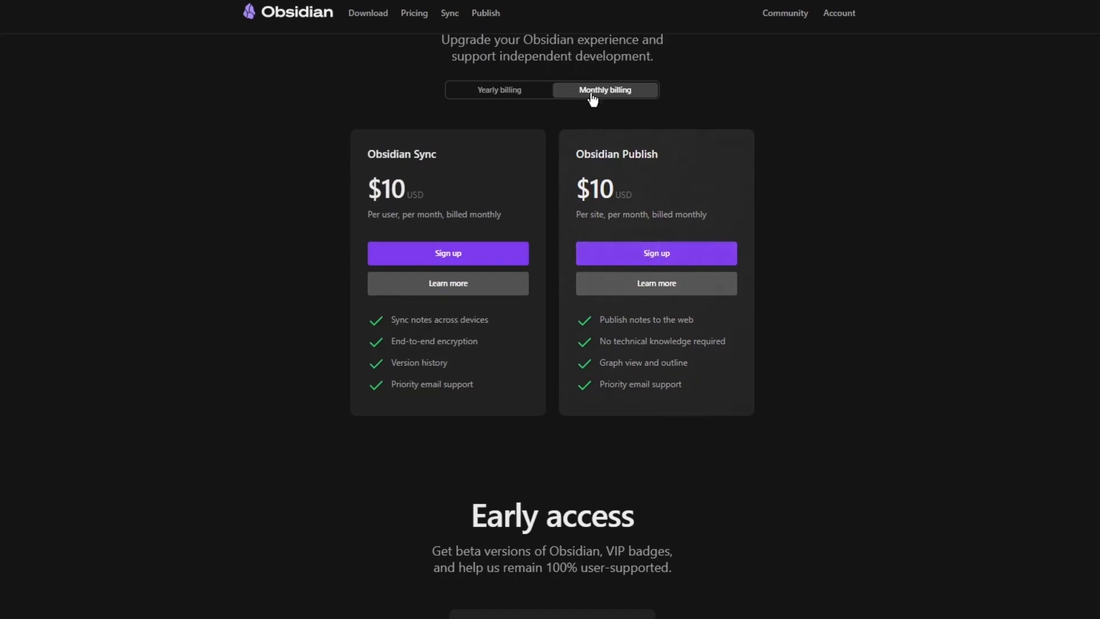
mouse_move(600, 321)
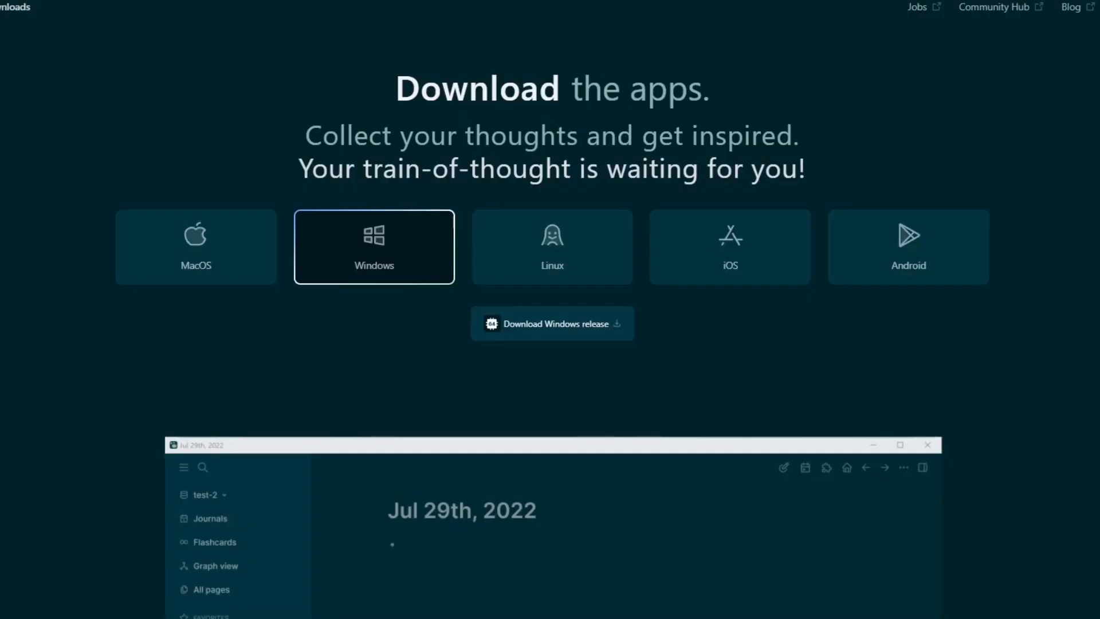
mouse_move(250, 26)
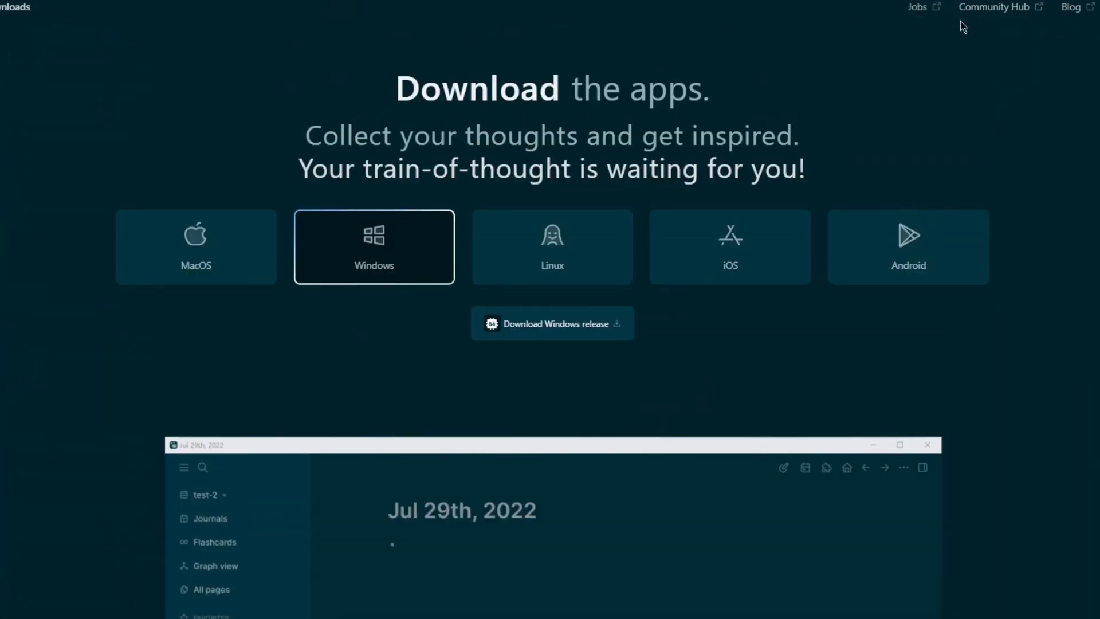
Open the Jobs at Logseq page from the site header.
left_click(917, 6)
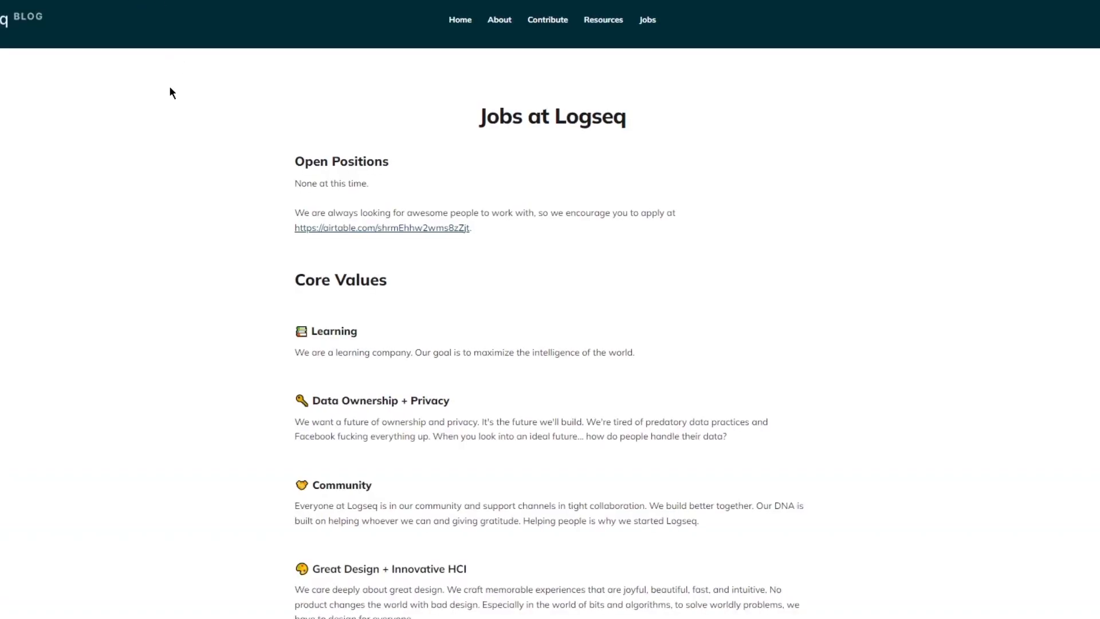
Scroll the Jobs page through open positions, core values and perks like remote-work stipend and parental leave.
scroll("down", 3)
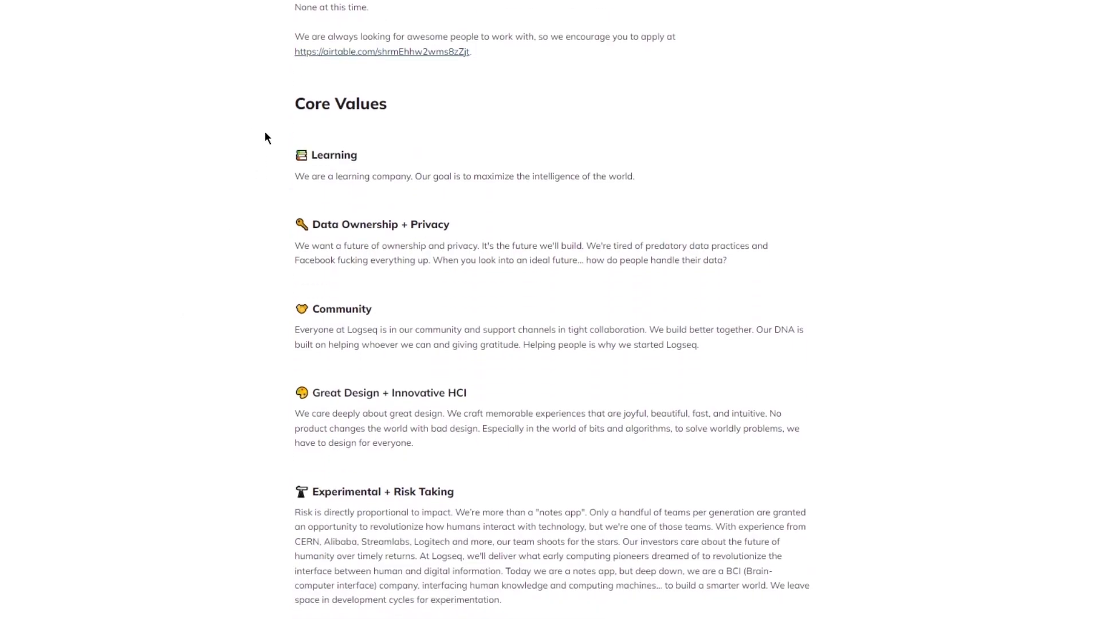
scroll("down", 3)
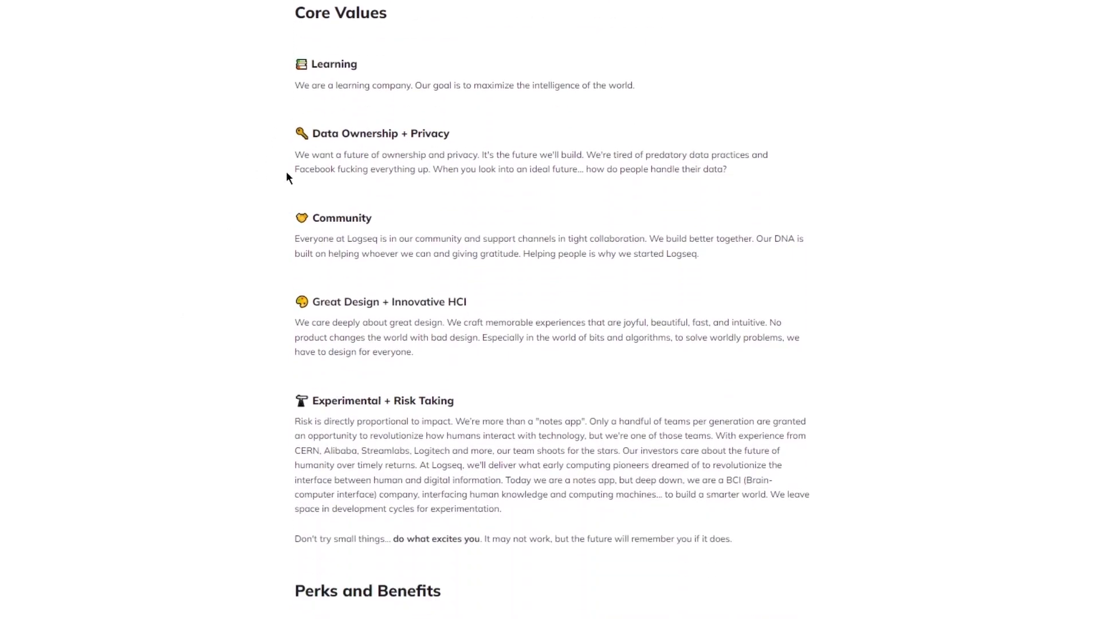
scroll("down", 3)
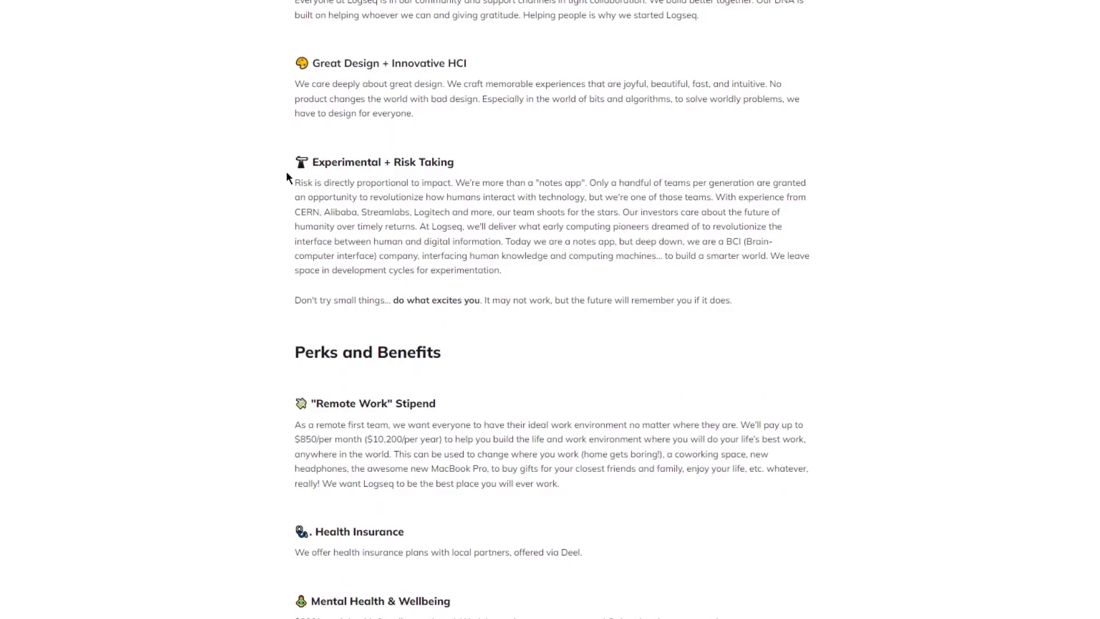
scroll("down", 3)
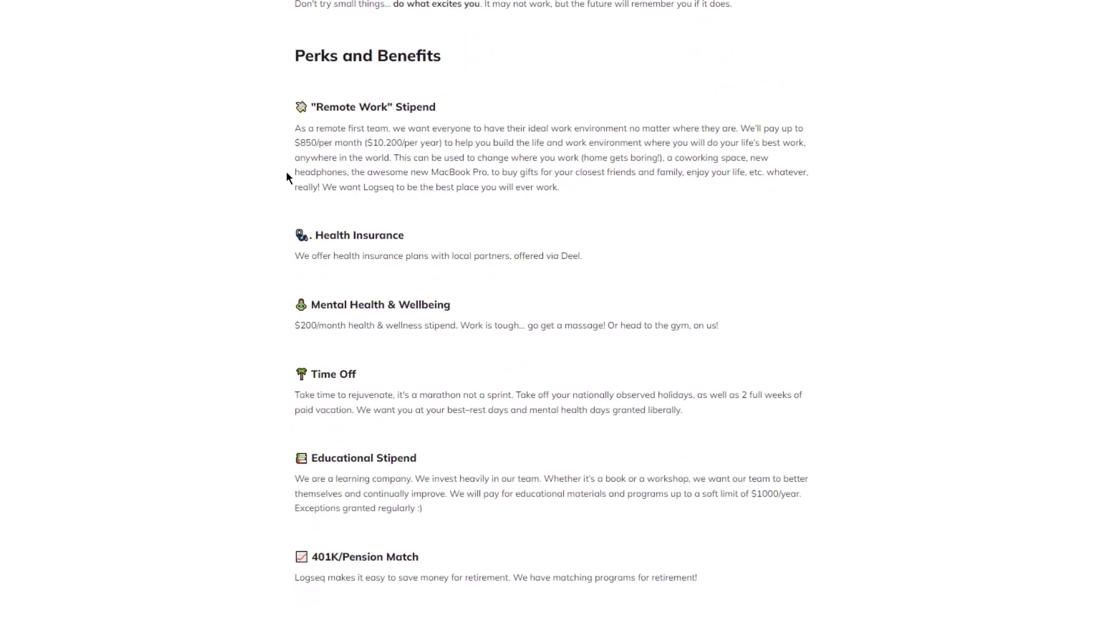
scroll("down", 3)
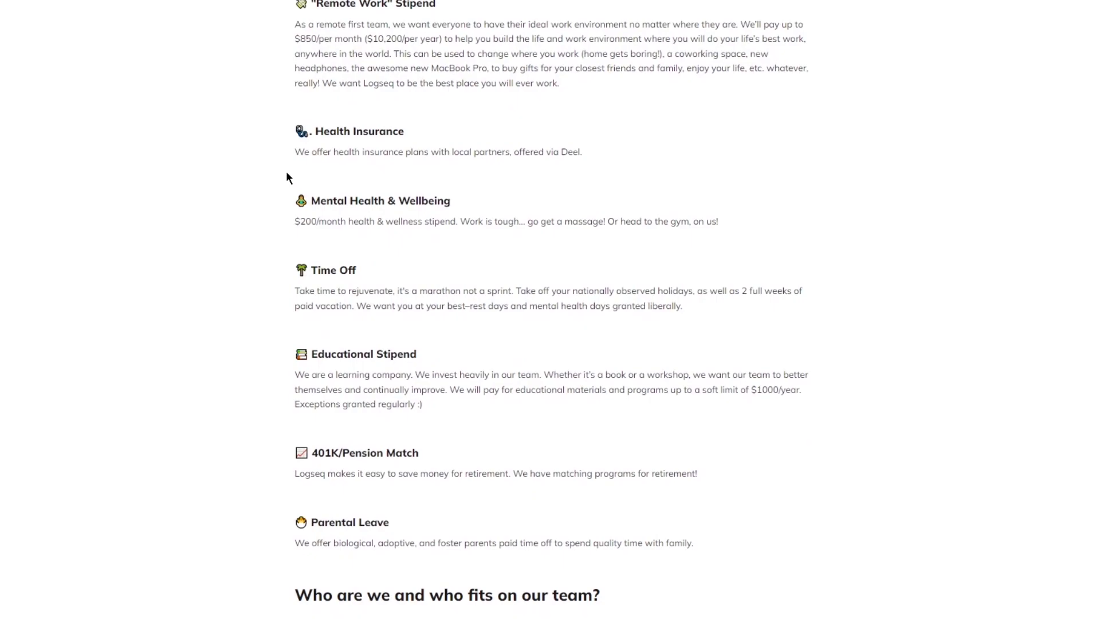
scroll("down", 3)
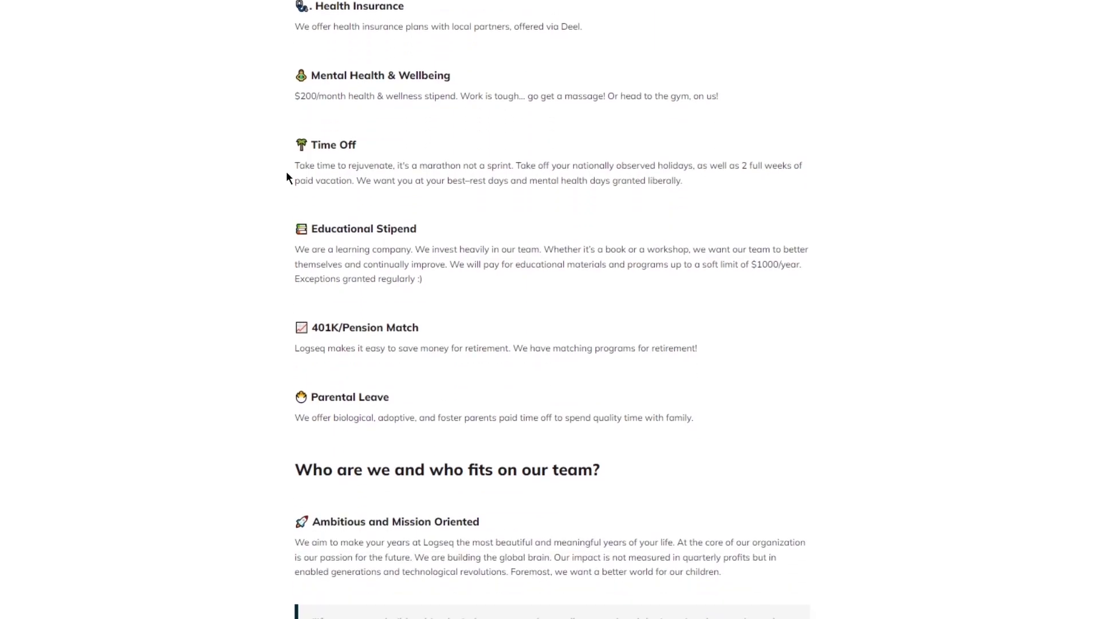
scroll("down", 3)
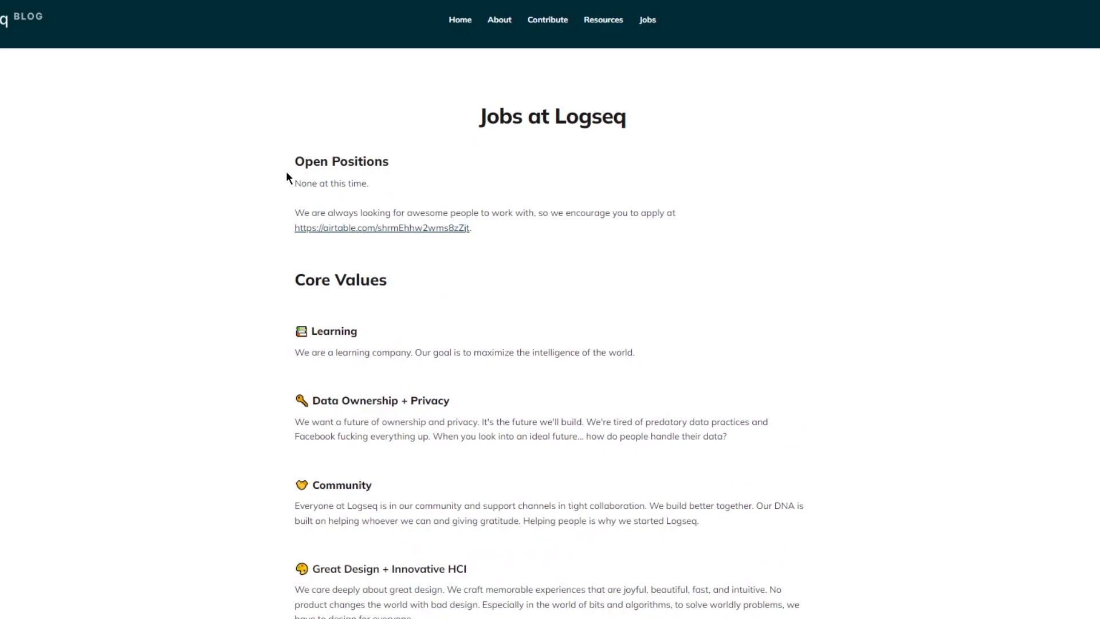
mouse_move(428, 99)
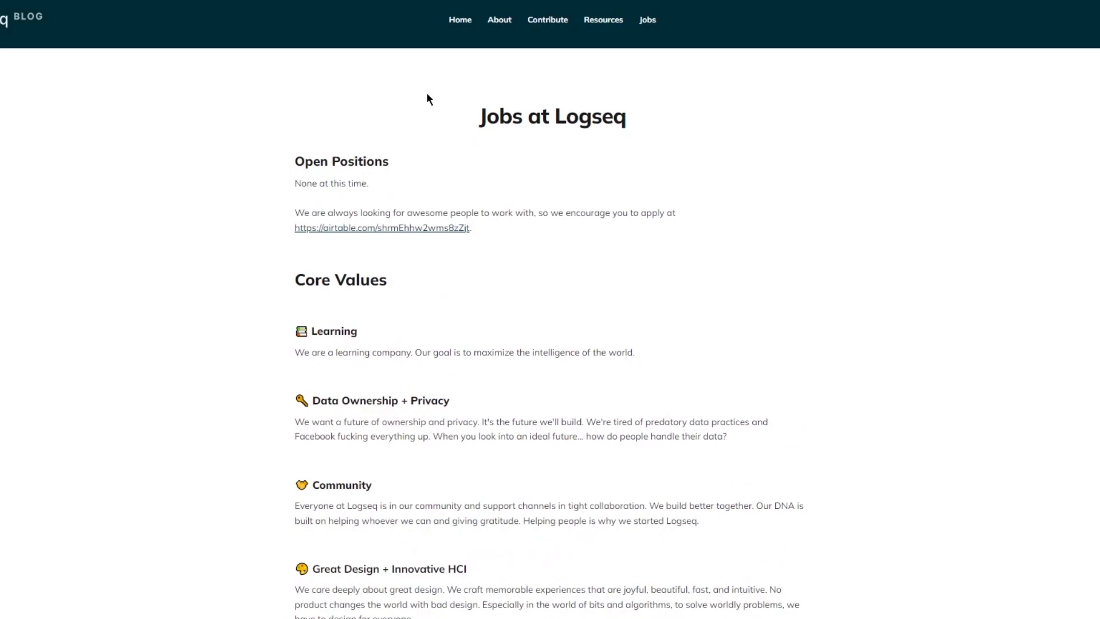
mouse_move(353, 96)
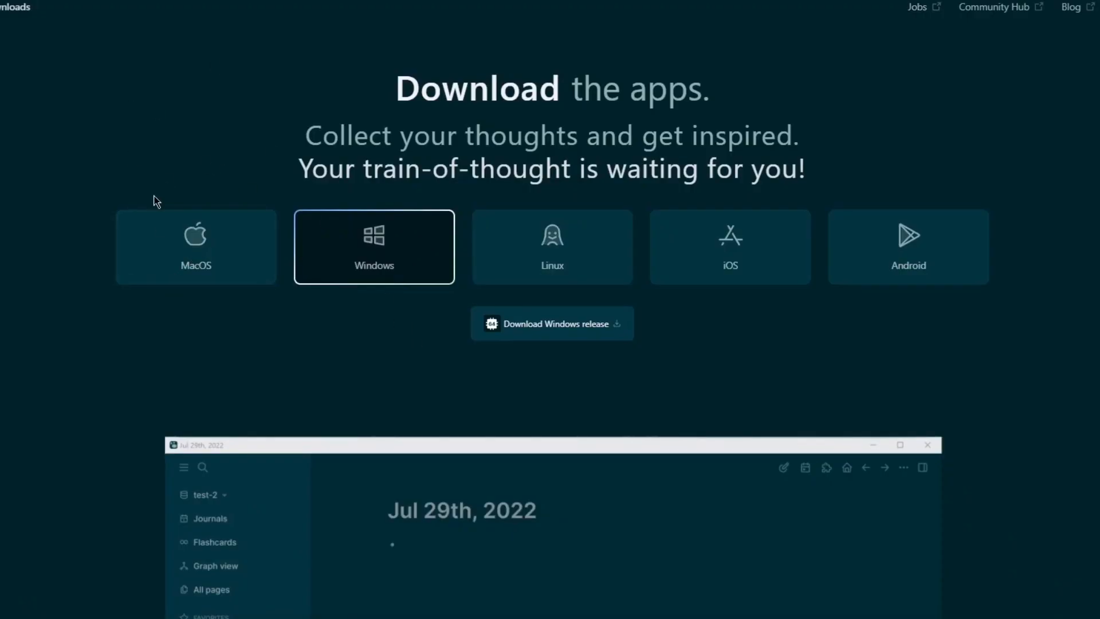
Scroll the Logseq downloads page past the app screenshot to the coming-soon features.
scroll("down", 3)
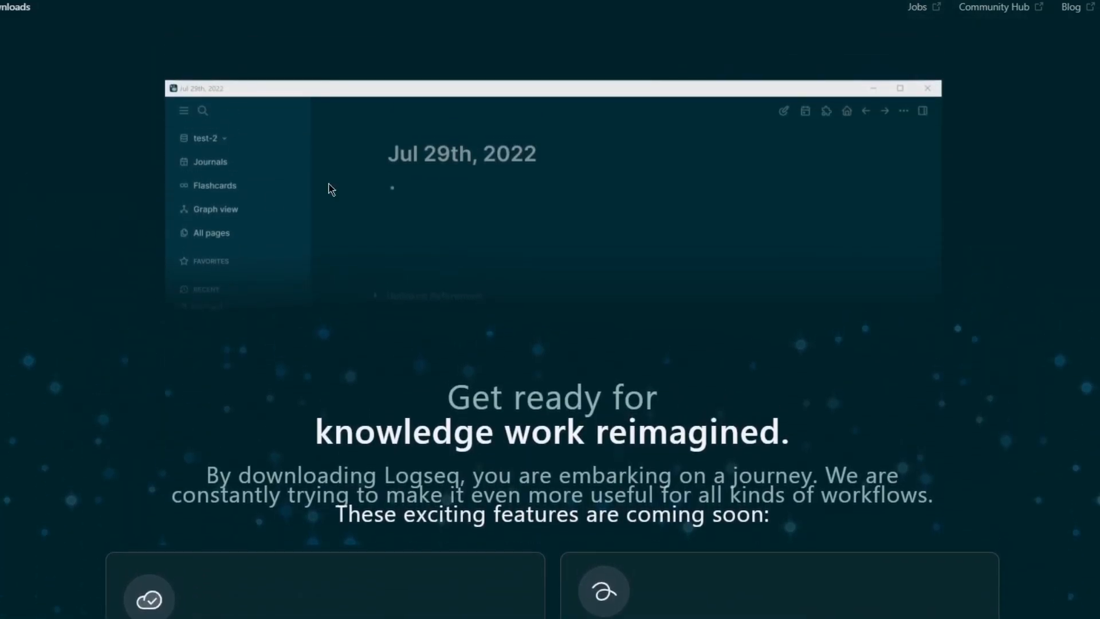
mouse_move(335, 165)
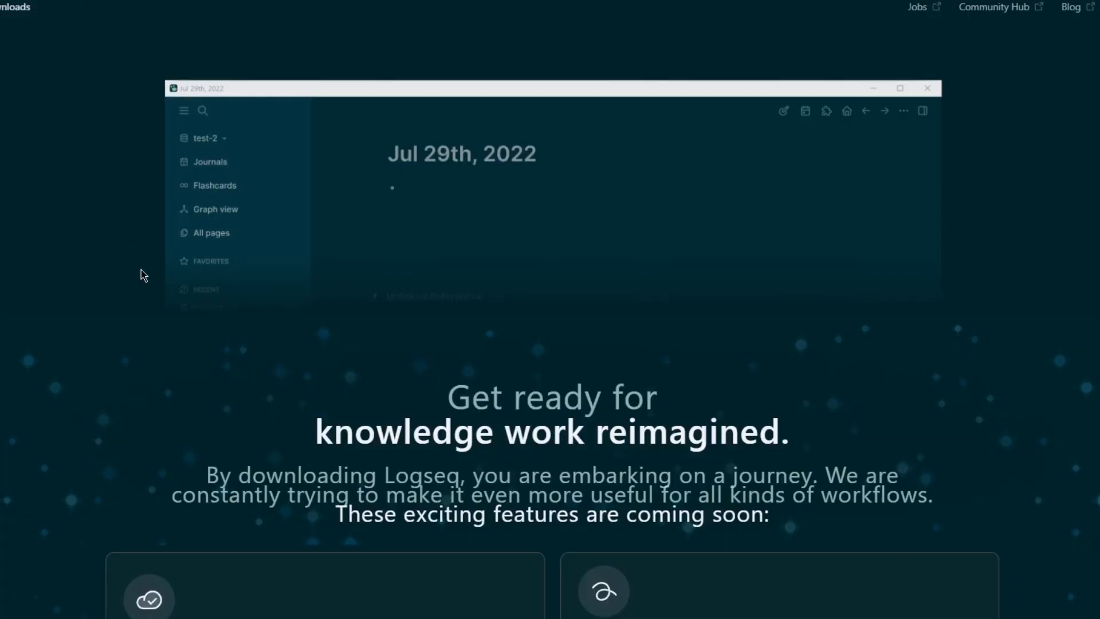
mouse_move(1059, 451)
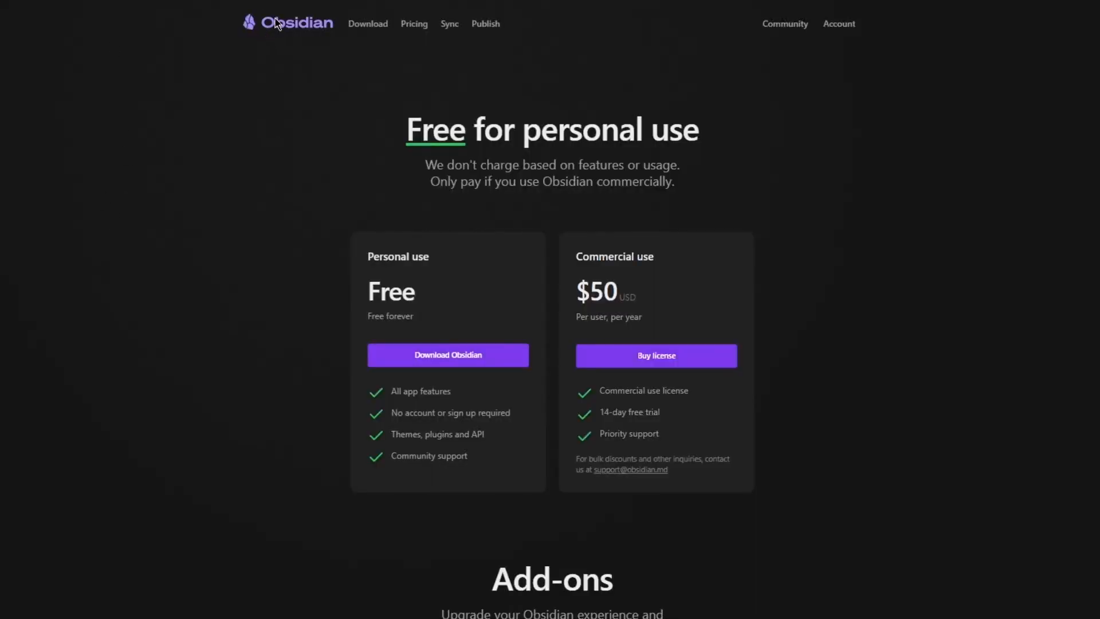
View Obsidian's homepage desktop and phone app screenshots, then return to Logseq's downloads tab.
left_click(295, 22)
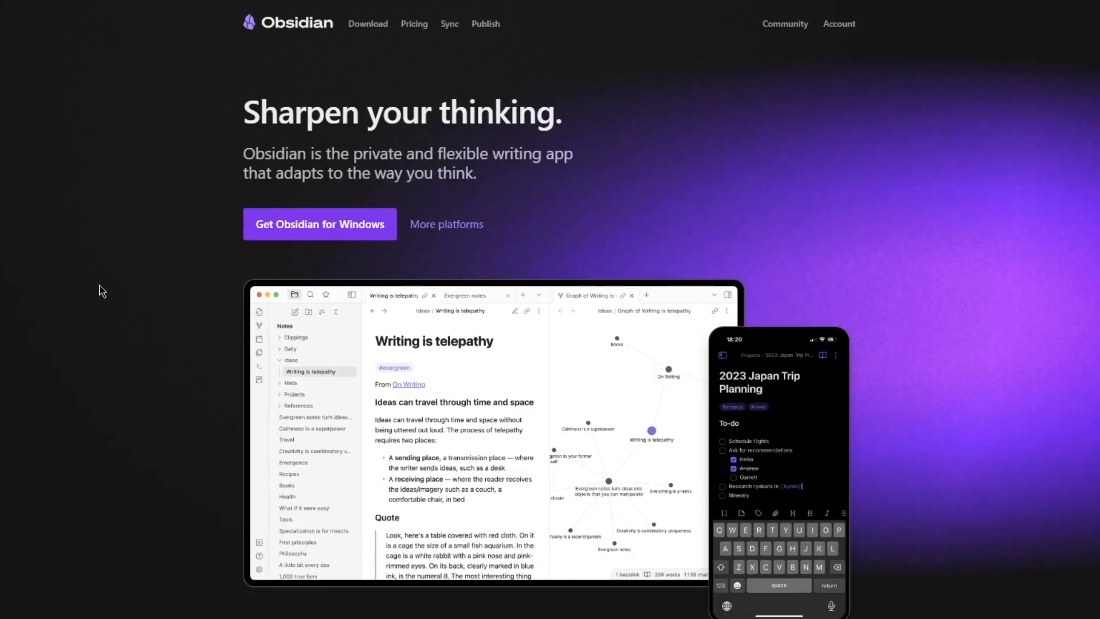
scroll("down", 3)
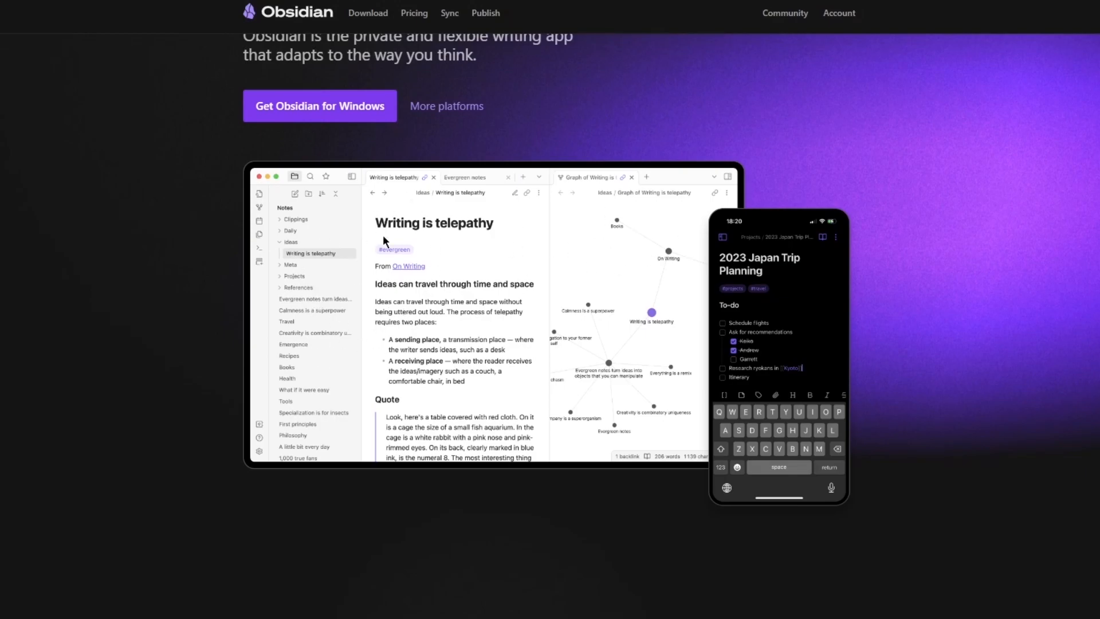
mouse_move(300, 349)
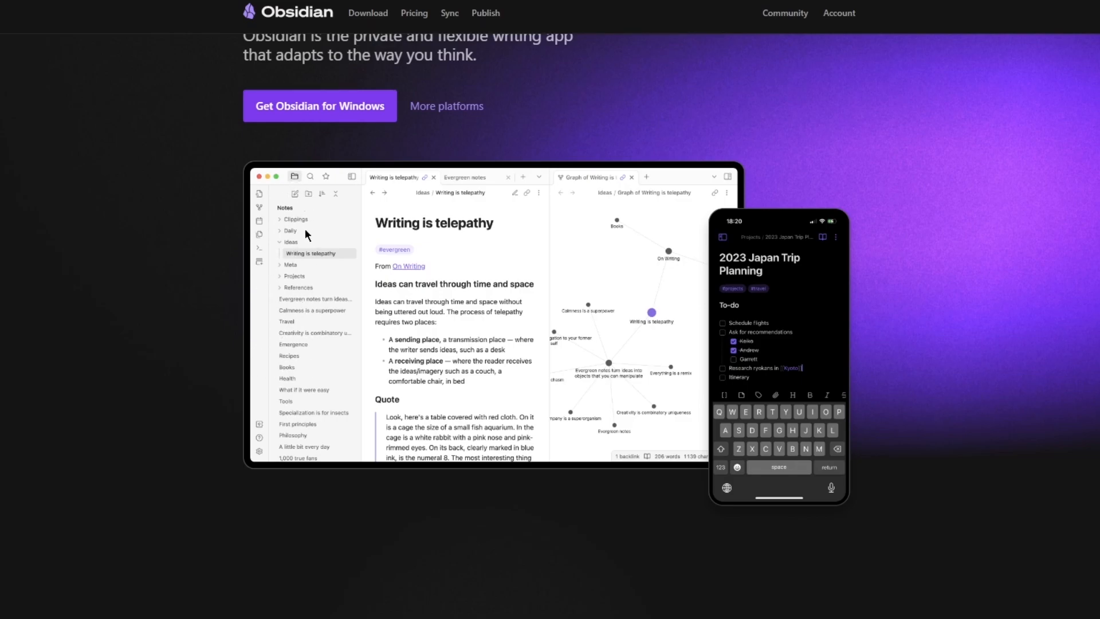
mouse_move(479, 284)
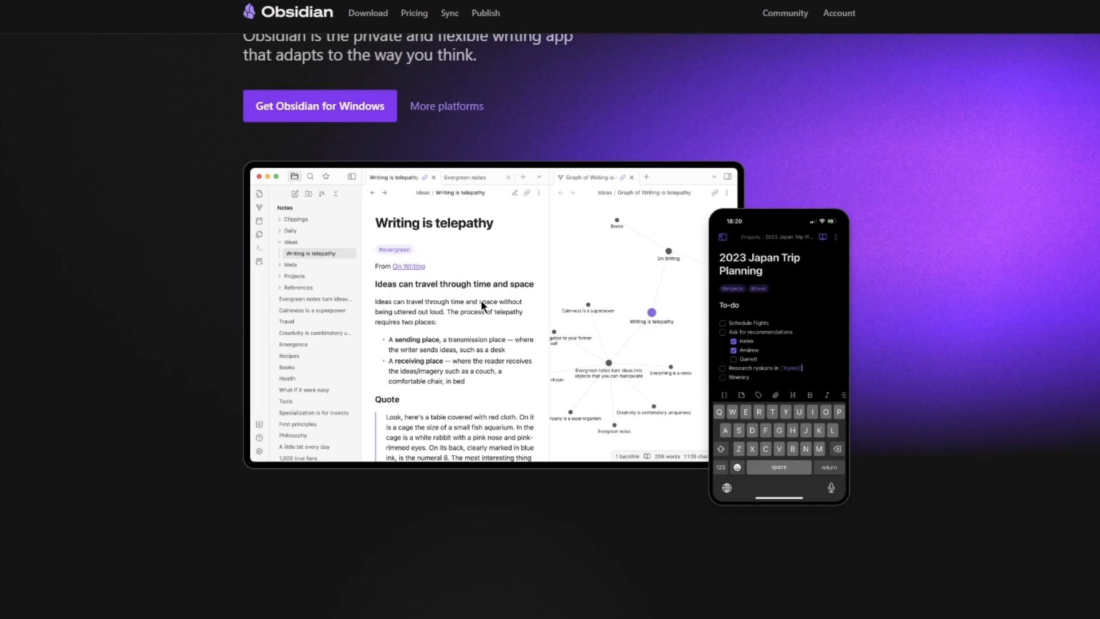
scroll("down", 3)
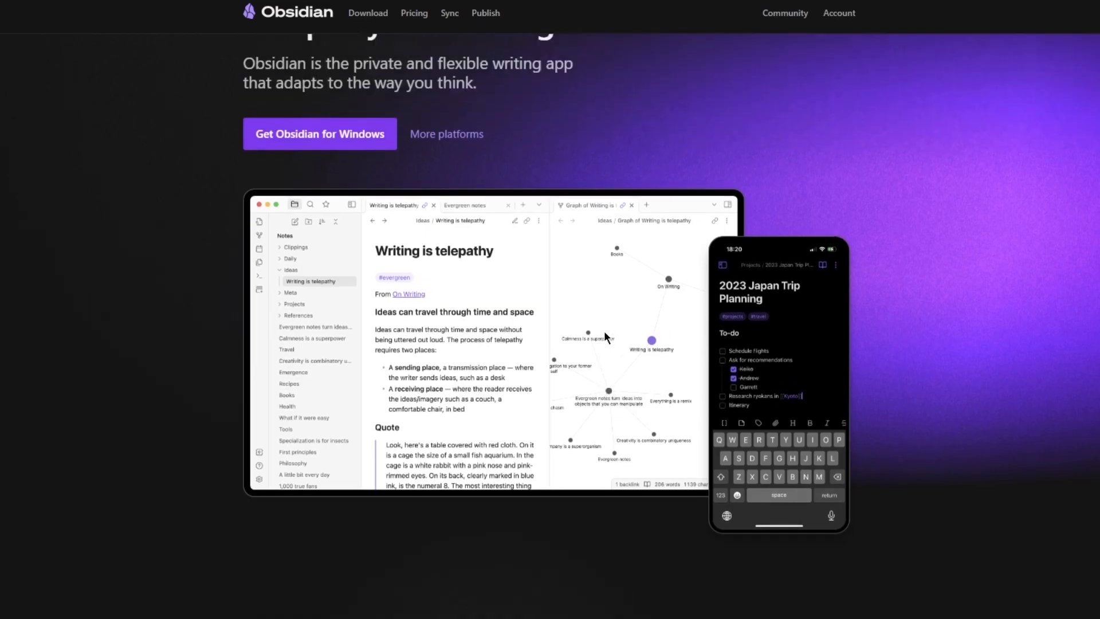
scroll("down", 3)
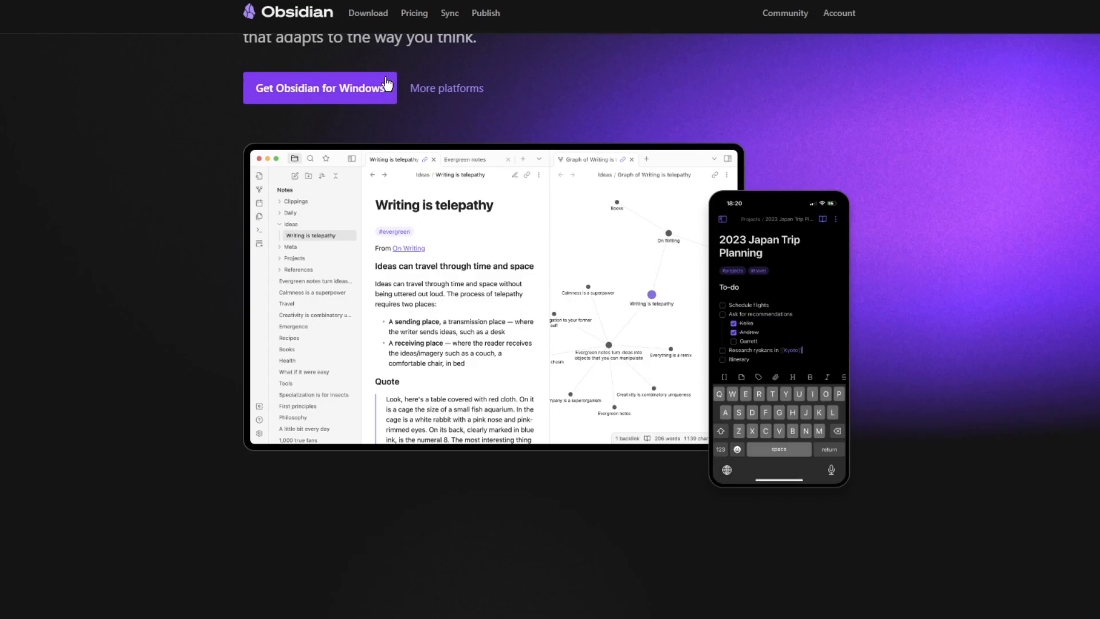
left_click(319, 87)
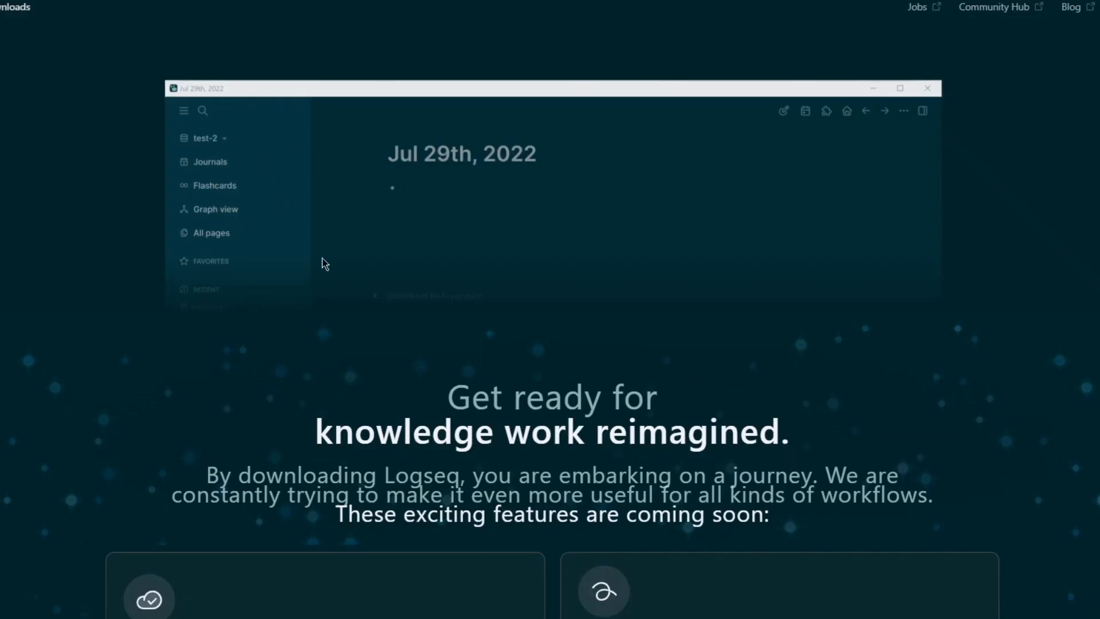
mouse_move(495, 204)
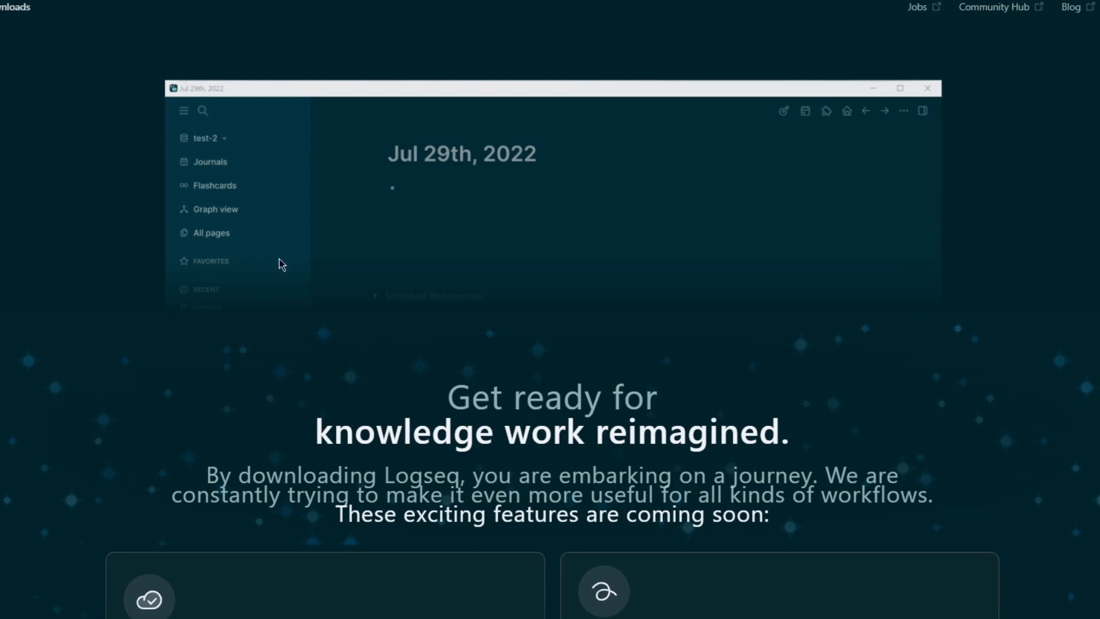
mouse_move(579, 276)
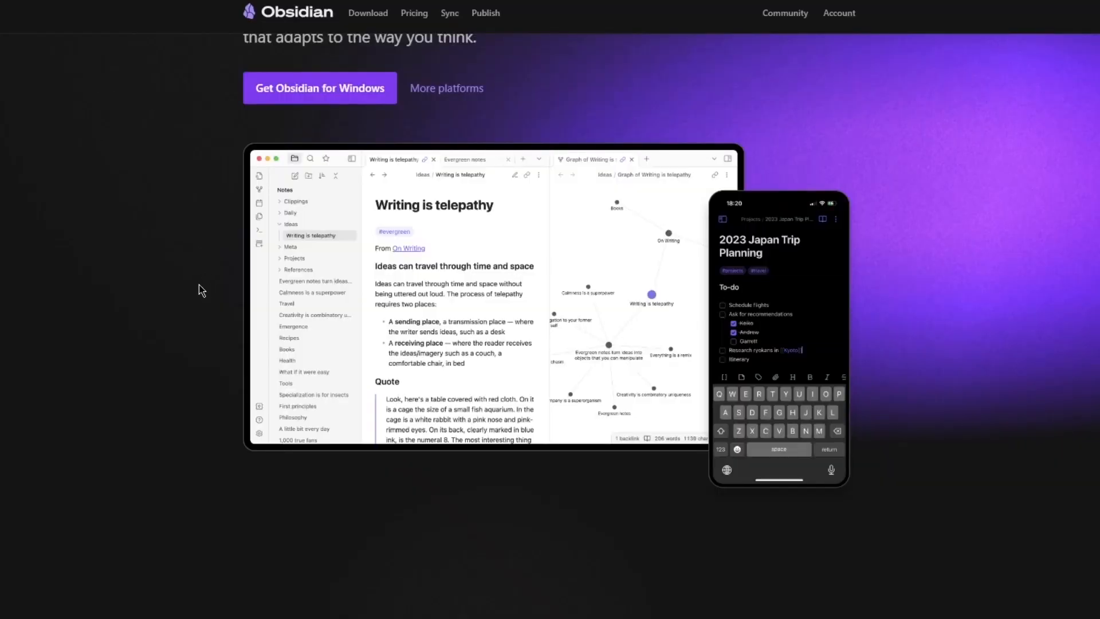
mouse_move(158, 38)
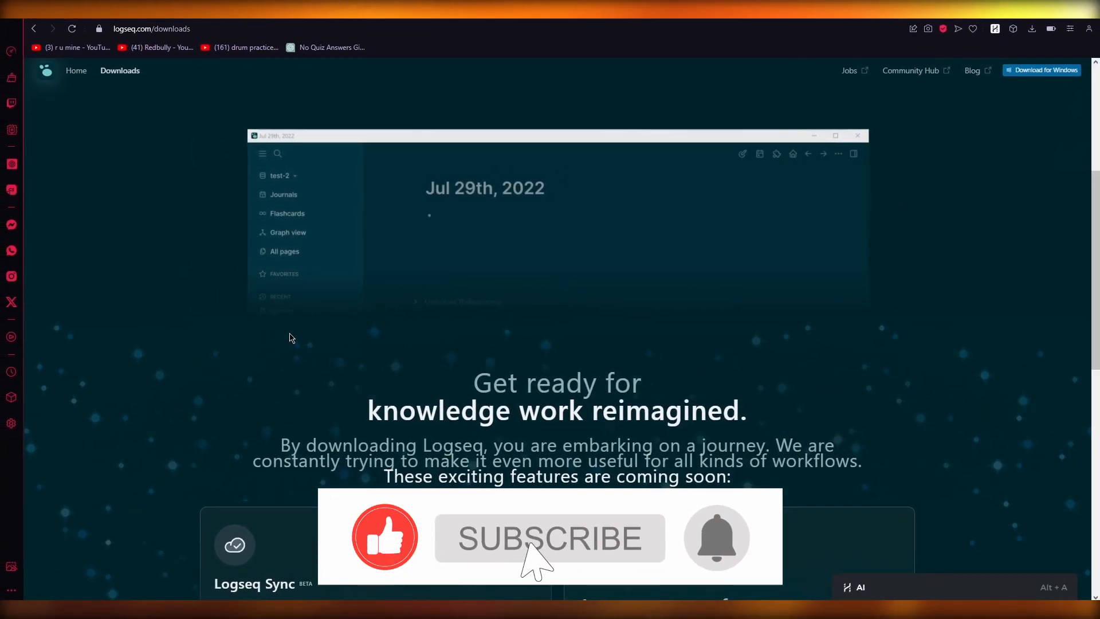
Switch to the logseq.com/downloads tab showing the app preview.
left_click(549, 538)
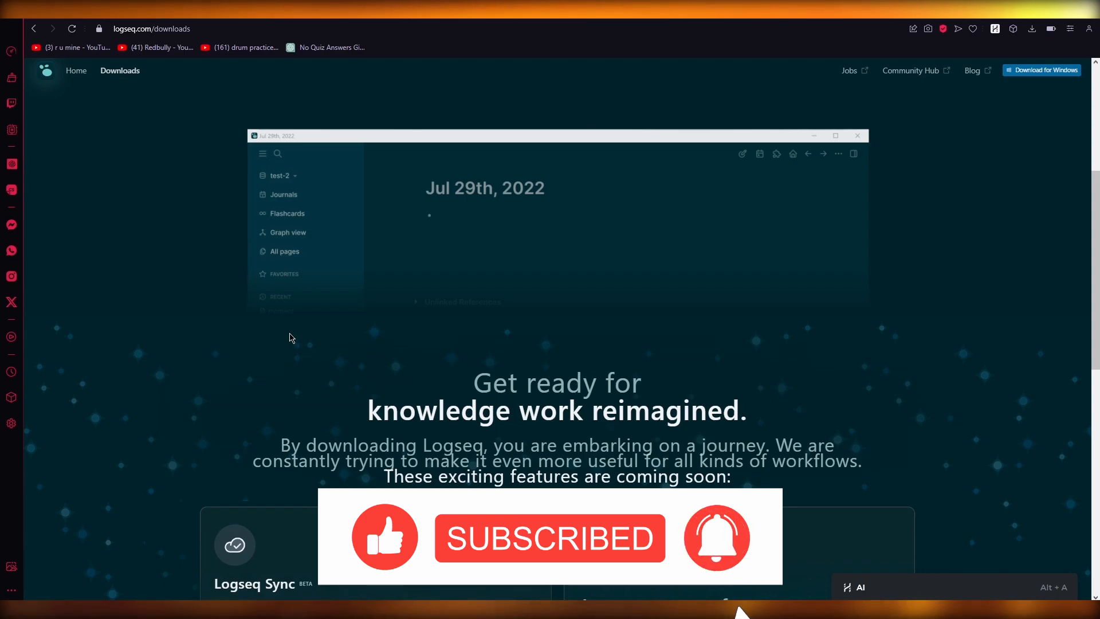